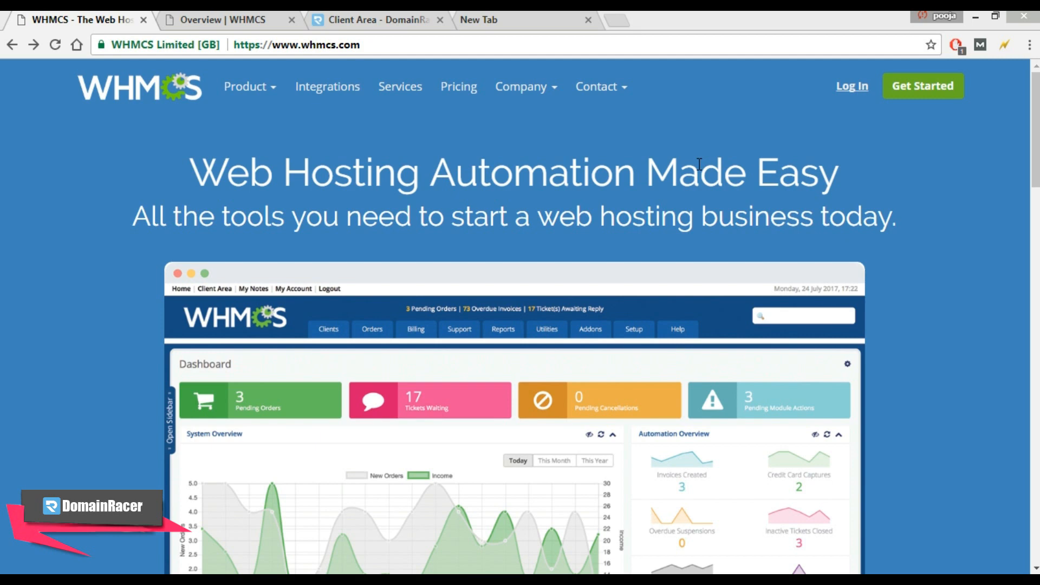
mouse_move(453, 139)
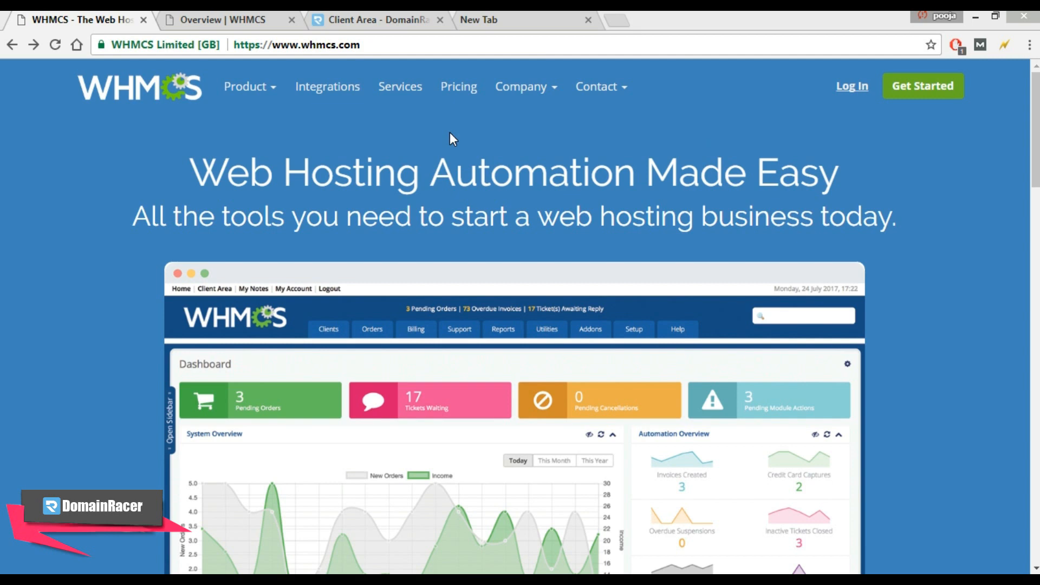
Step: Bring up whmcs.com's pricing page listing the Plus, Professional and Business monthly plans
click(459, 86)
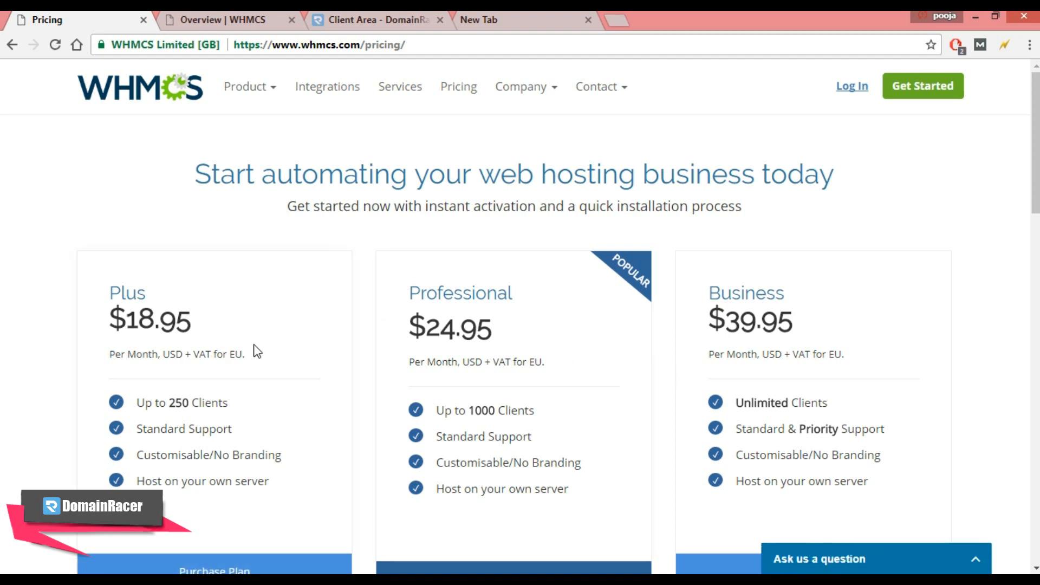
mouse_move(225, 419)
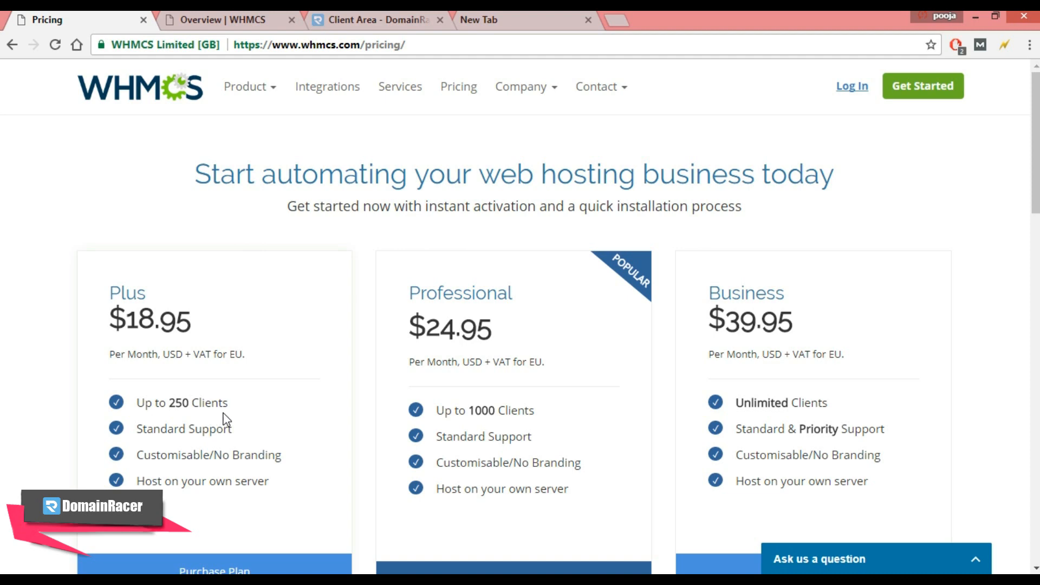
mouse_move(534, 416)
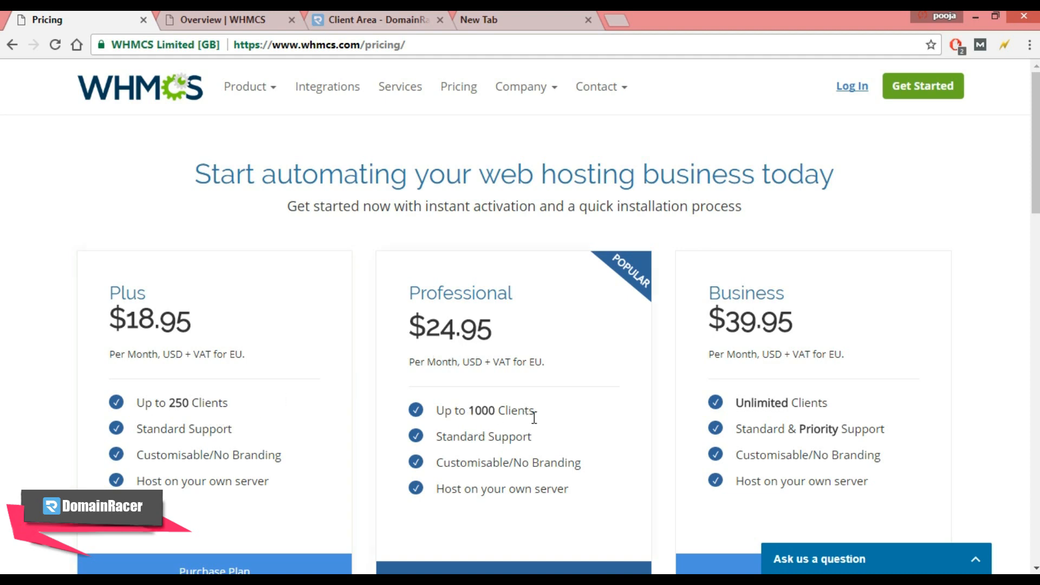
mouse_move(660, 424)
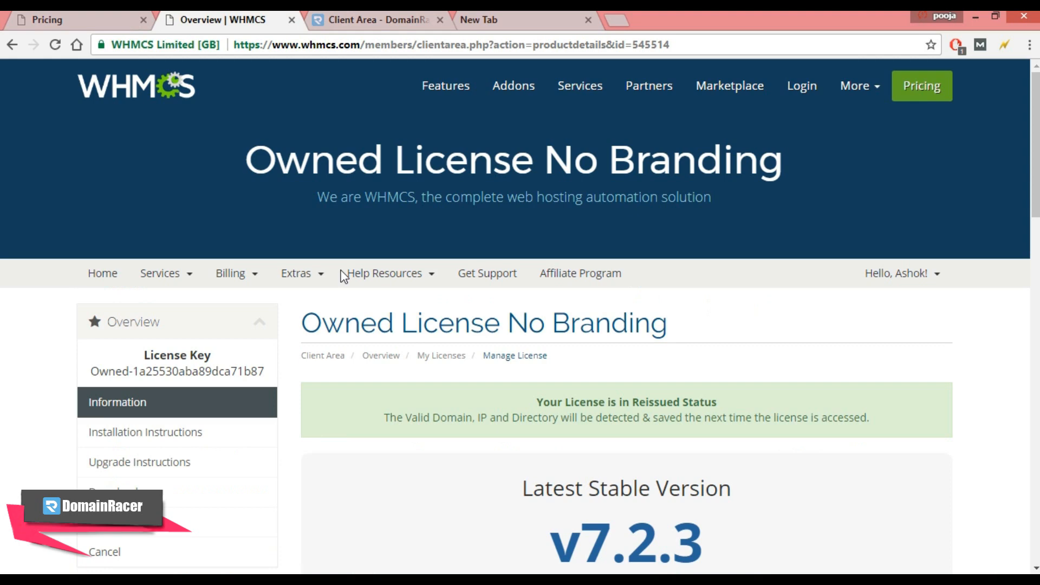
Step: Review the Owned License No Branding product's license key and v7.2.3 version on Manage License
double_click(177, 372)
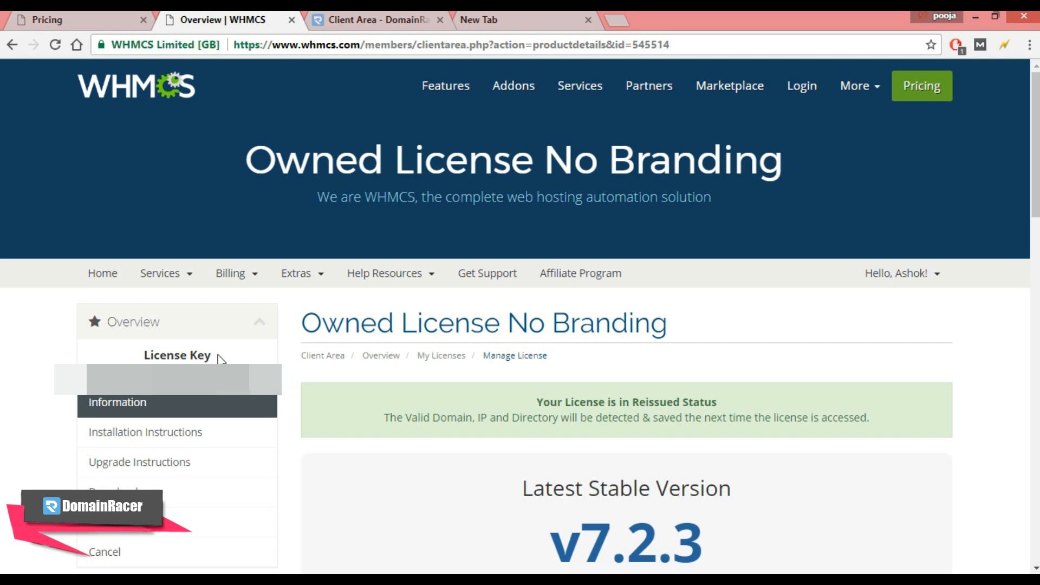
mouse_move(313, 276)
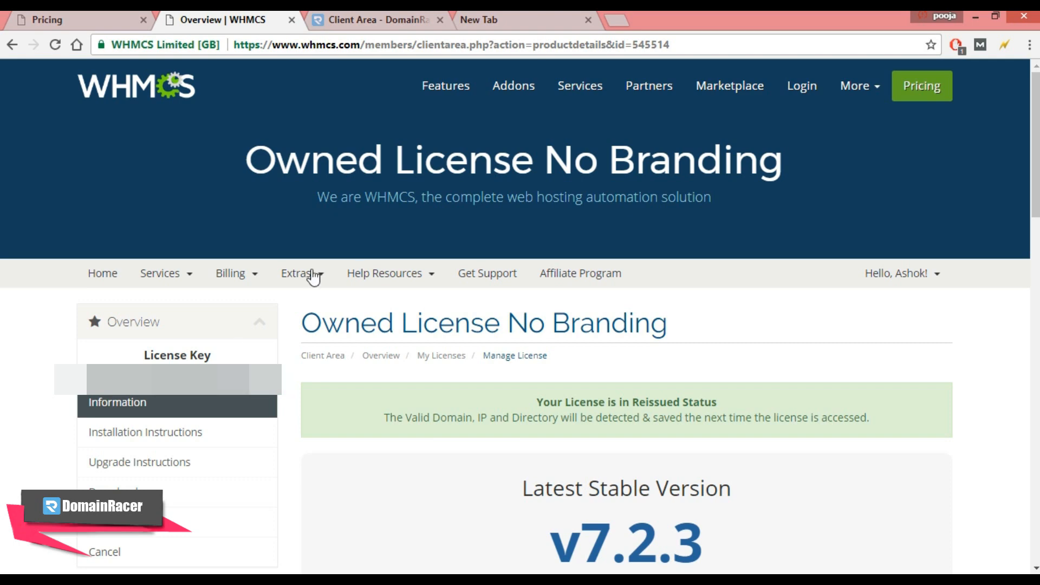
Step: Go to DomainRacer's DR-NOLIMIT hosting information and select the username 'dedicated'
click(374, 20)
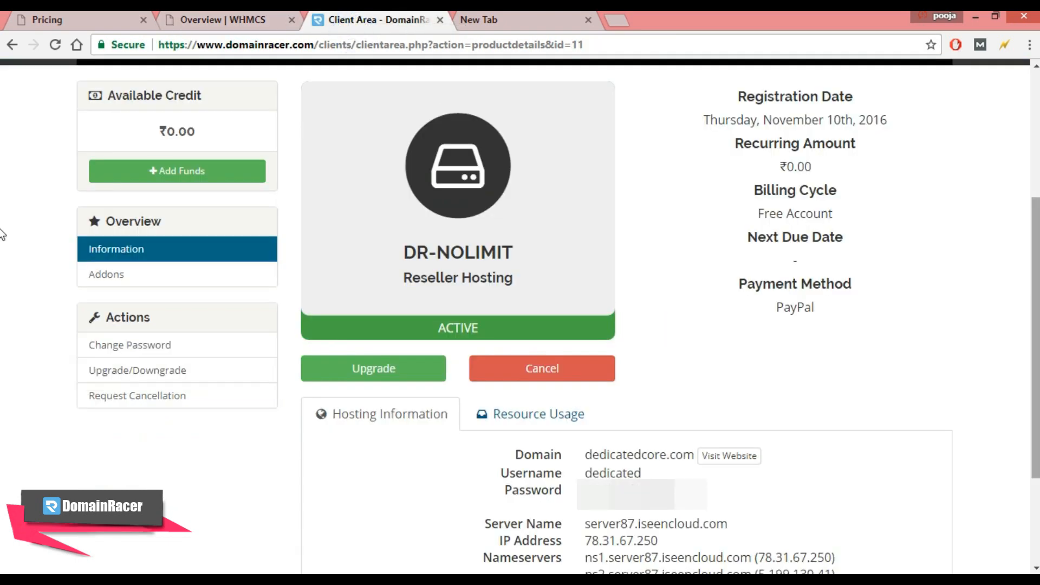
scroll(down, 3)
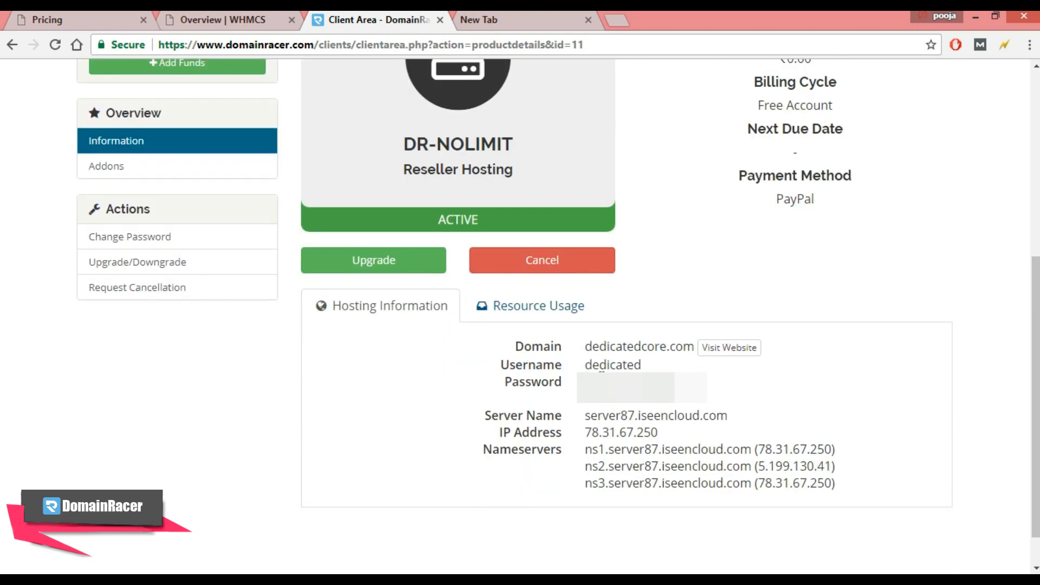
double_click(637, 346)
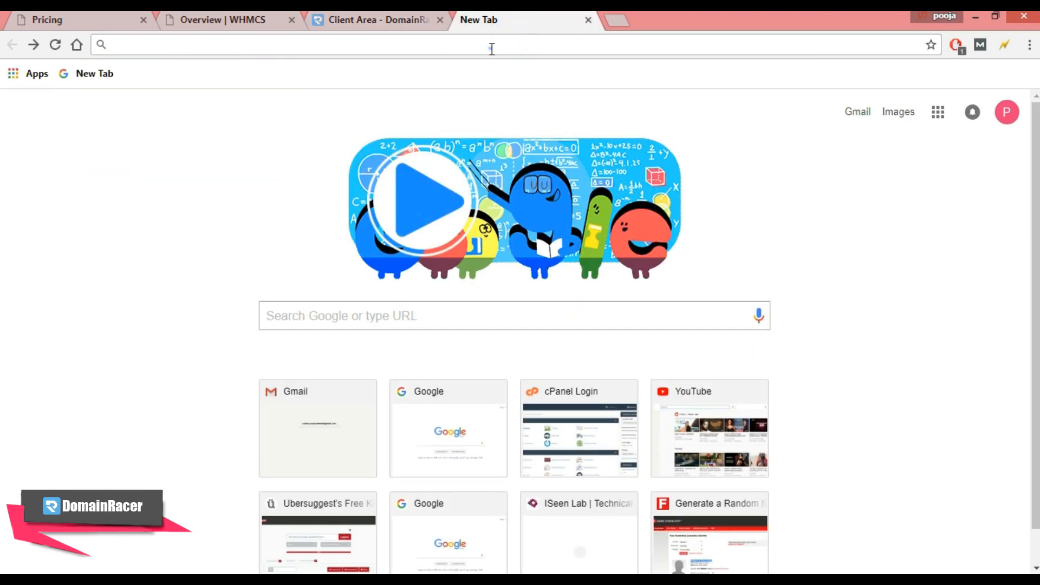
Step: Sign in at dedicatedcore.com/cpanel as 'dedicated' using the copied client-area password
text(dedicatedcore.com)
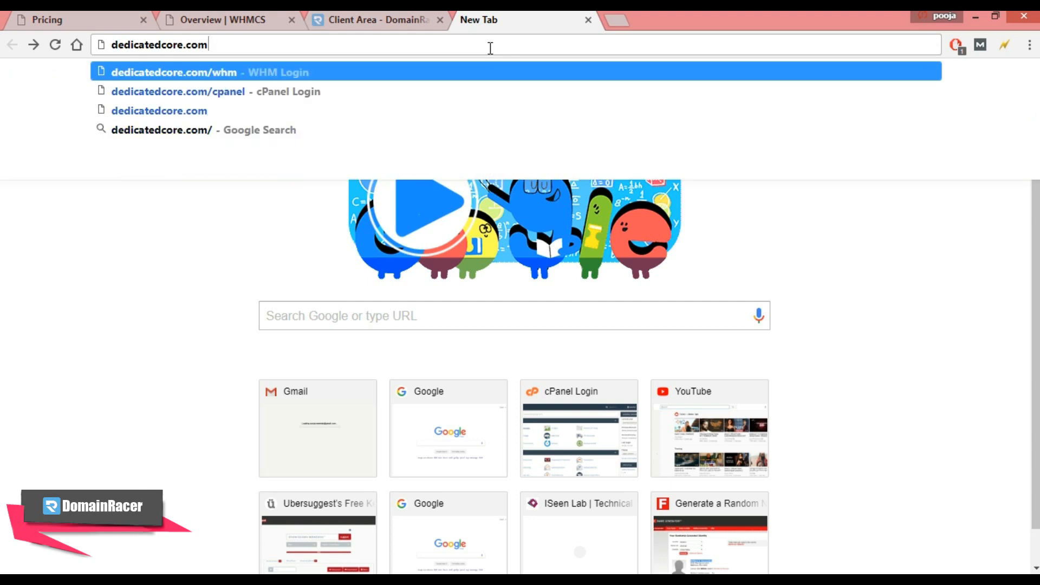
text(/cp)
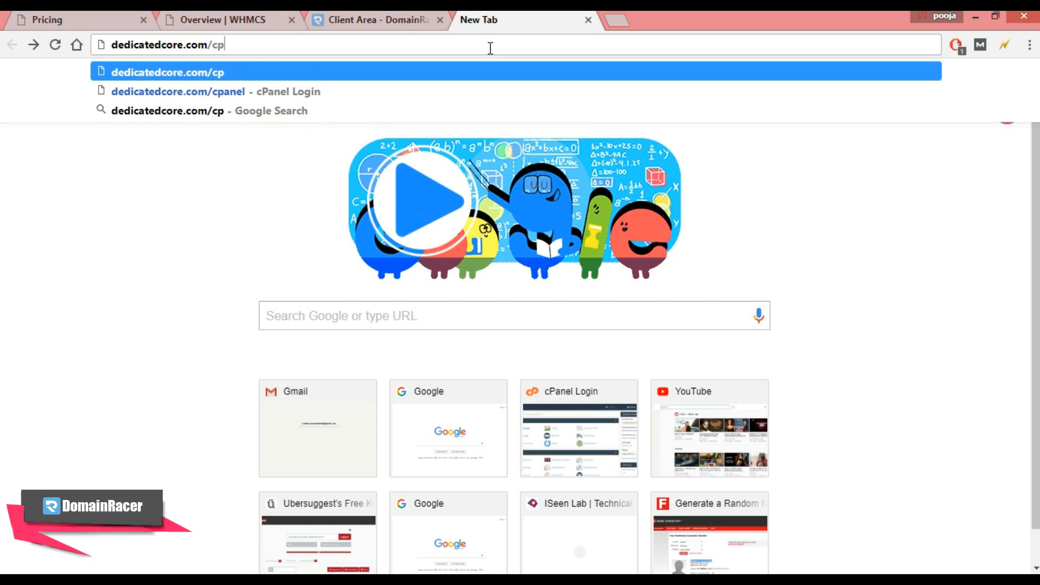
text(anel)
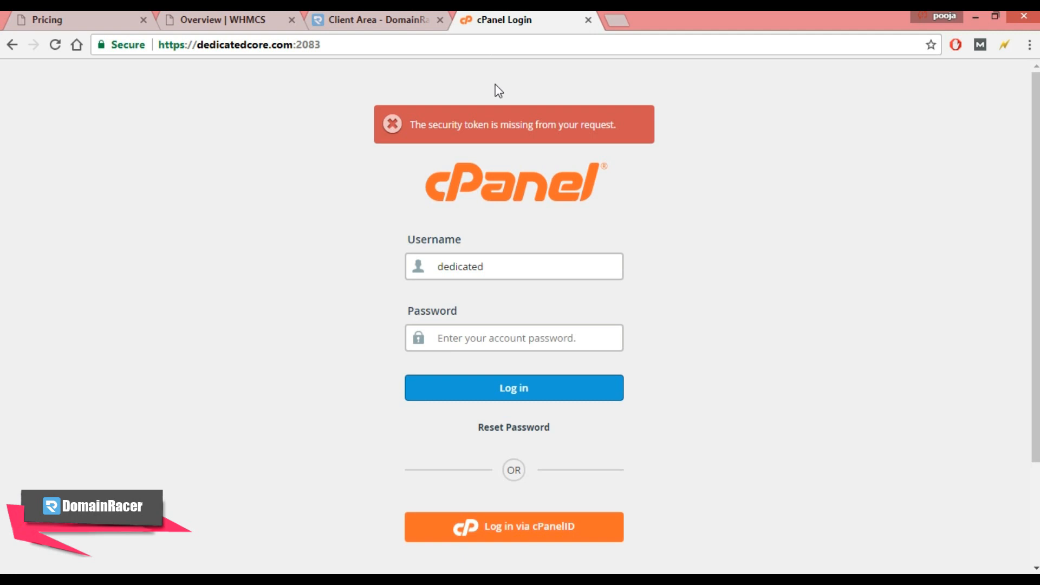
mouse_move(466, 293)
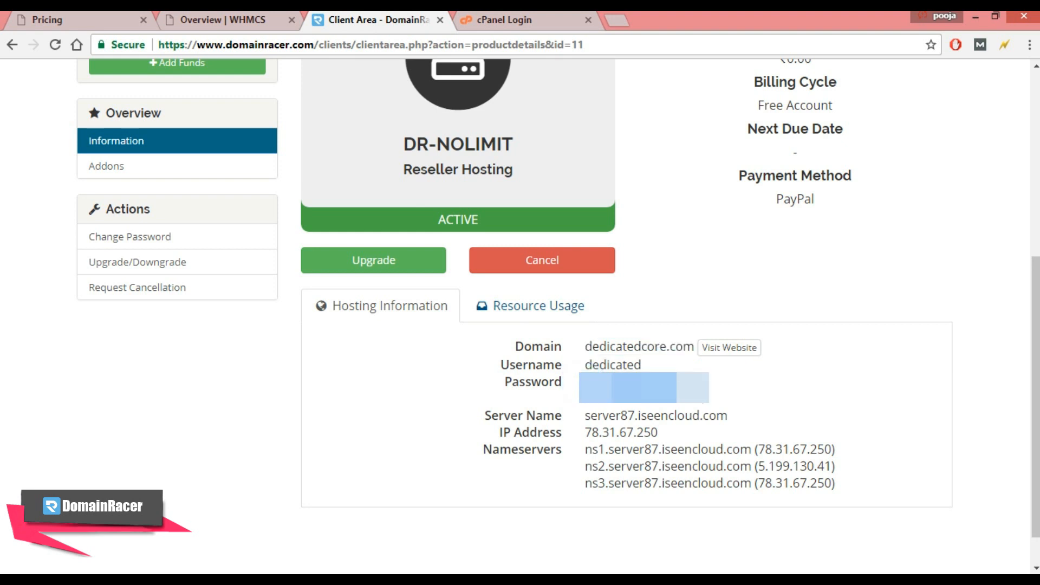
click(518, 20)
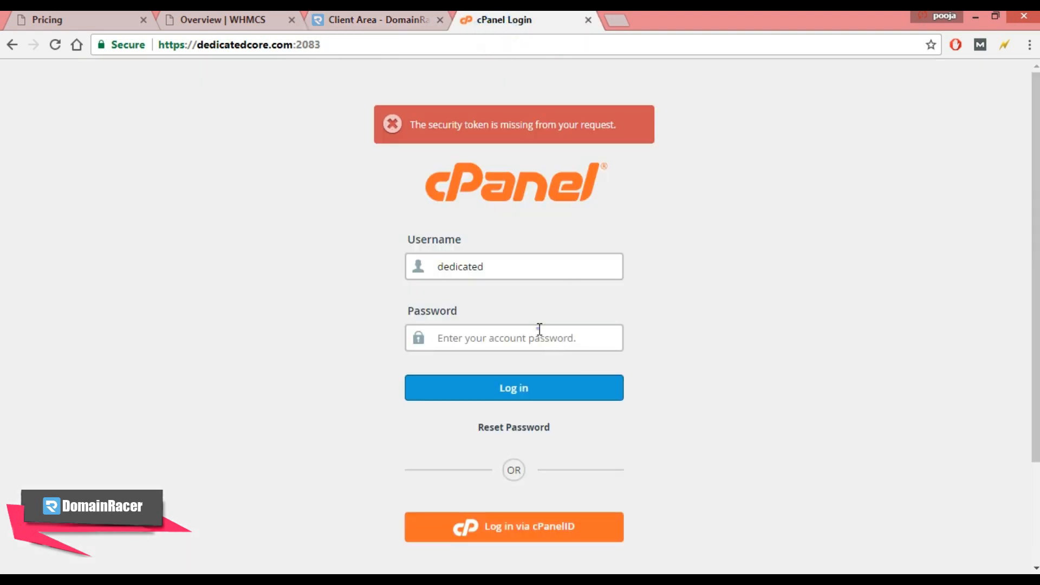
click(514, 387)
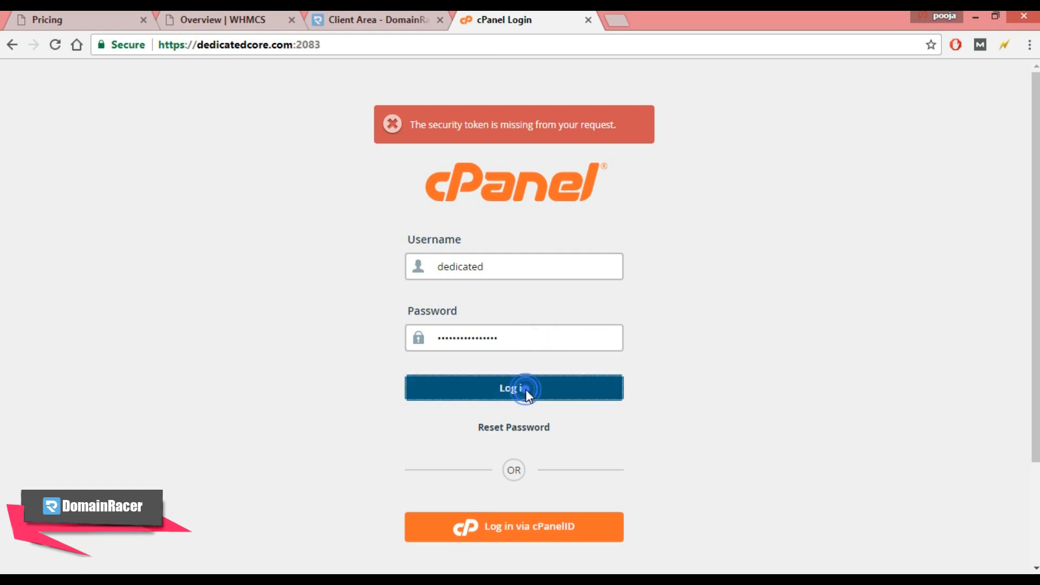
click(513, 387)
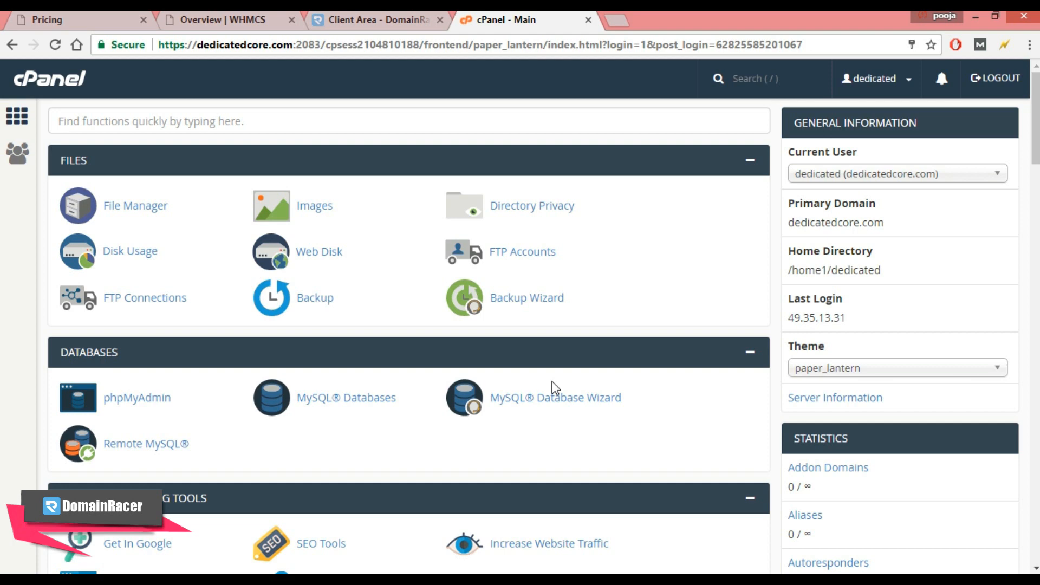
mouse_move(513, 423)
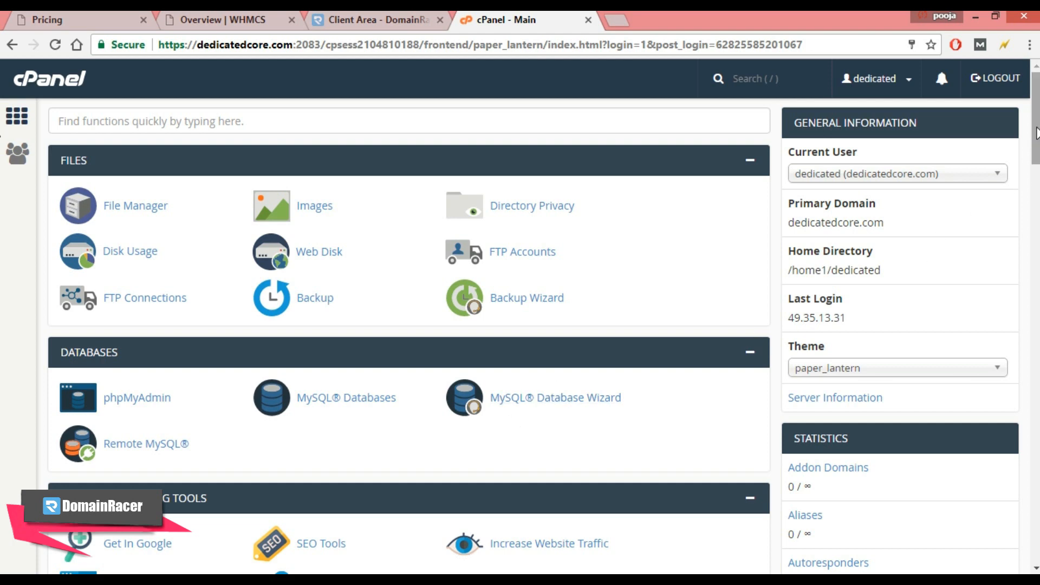
Step: Scroll down to the Software section and launch Softaculous Apps Installer
scroll(down, 3)
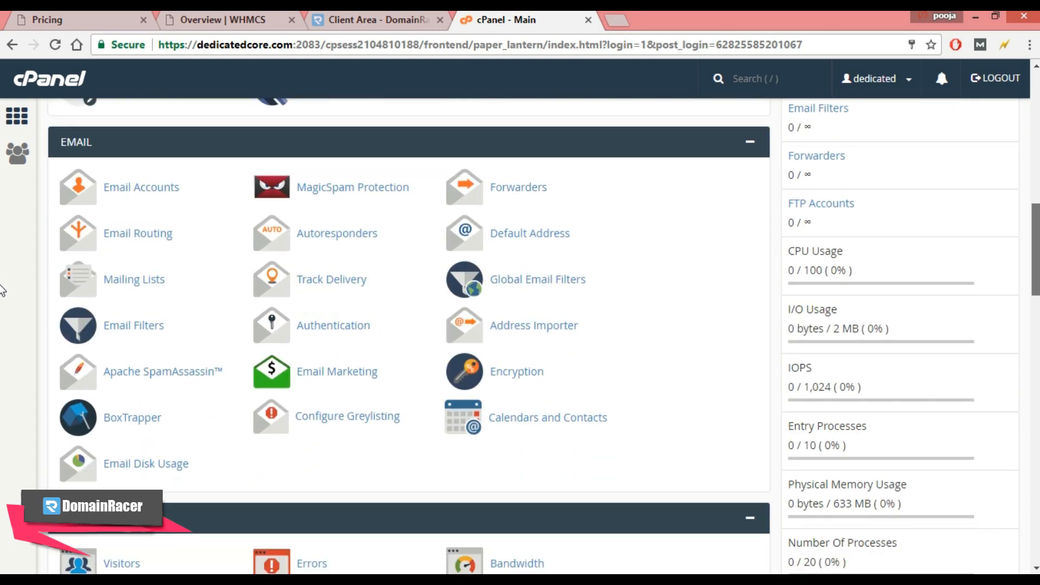
scroll(down, 3)
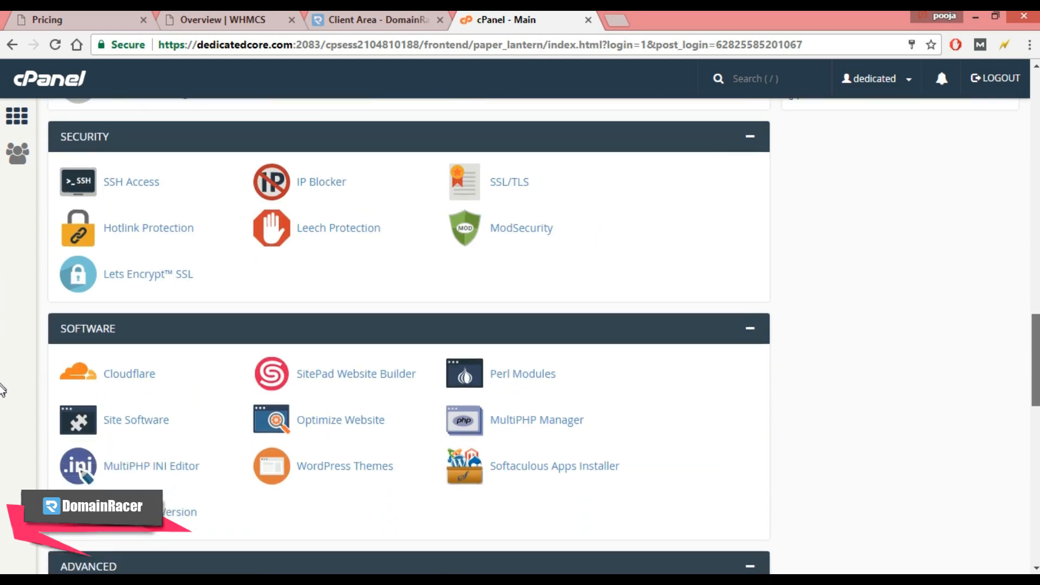
scroll(down, 3)
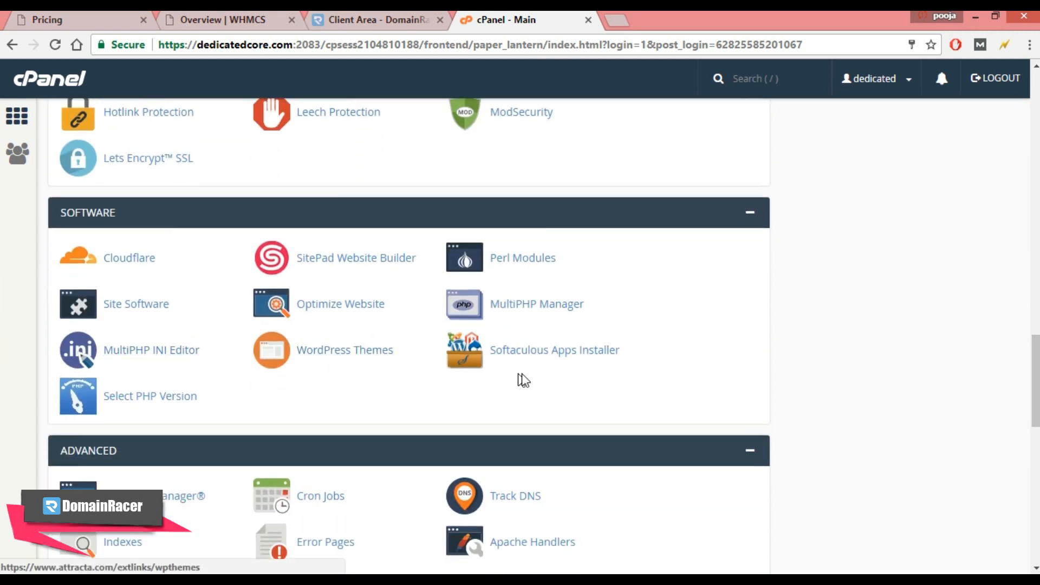
click(553, 350)
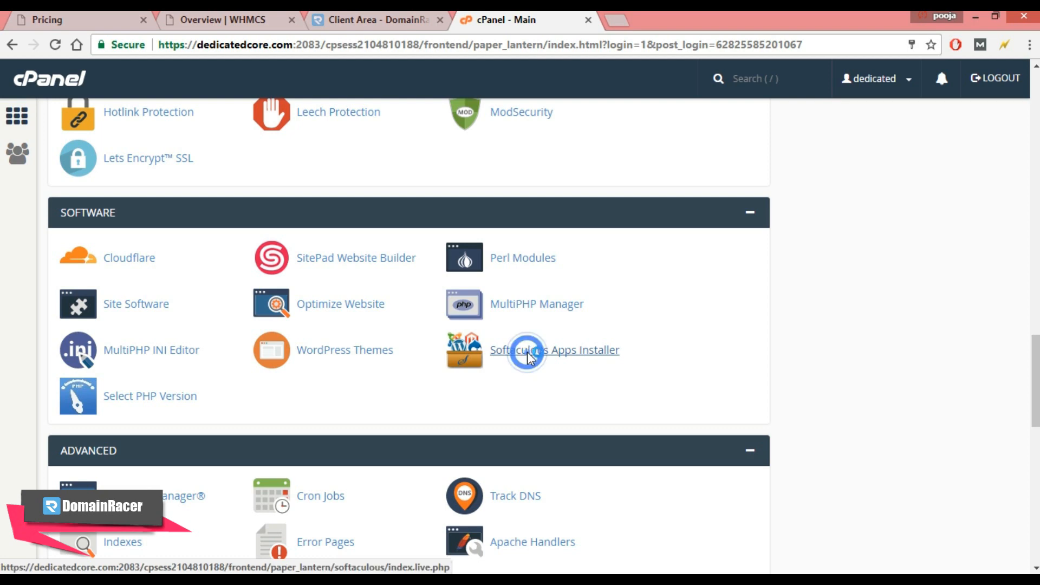
click(553, 350)
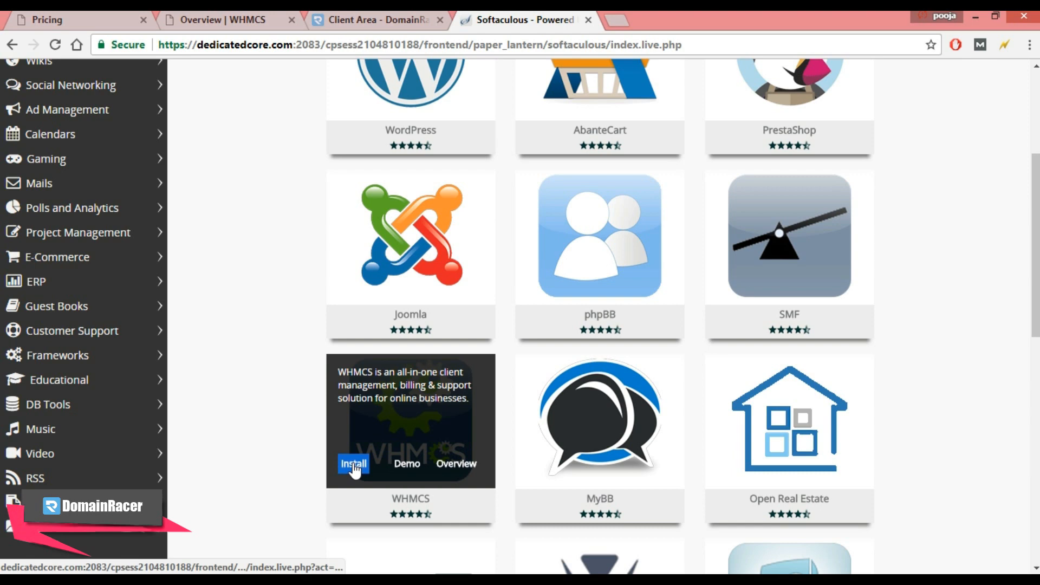
Step: Start the WHMCS install to reach the 7.2.3 setup form for dedicatedcore.com
click(353, 463)
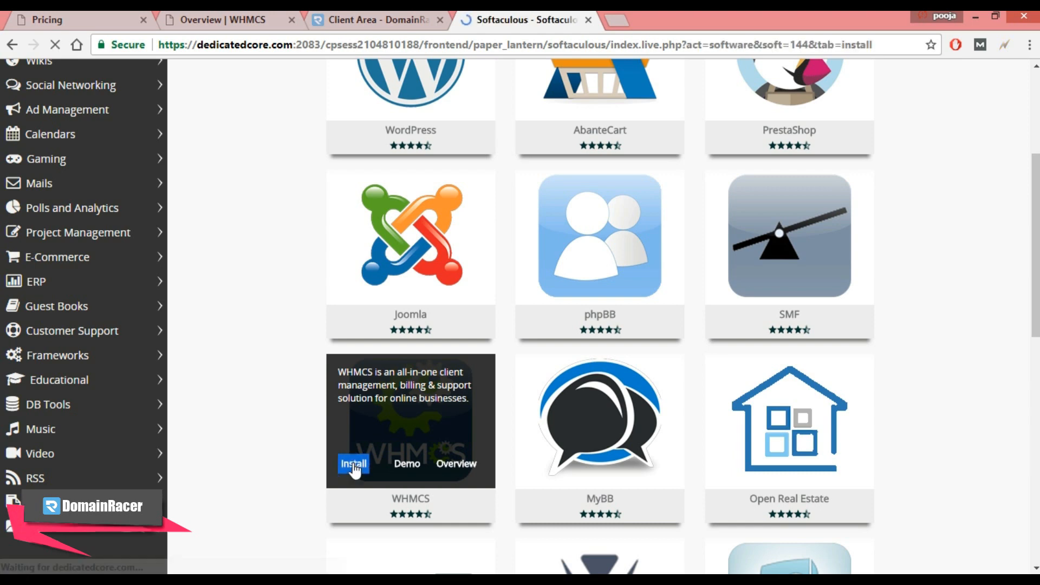
click(353, 464)
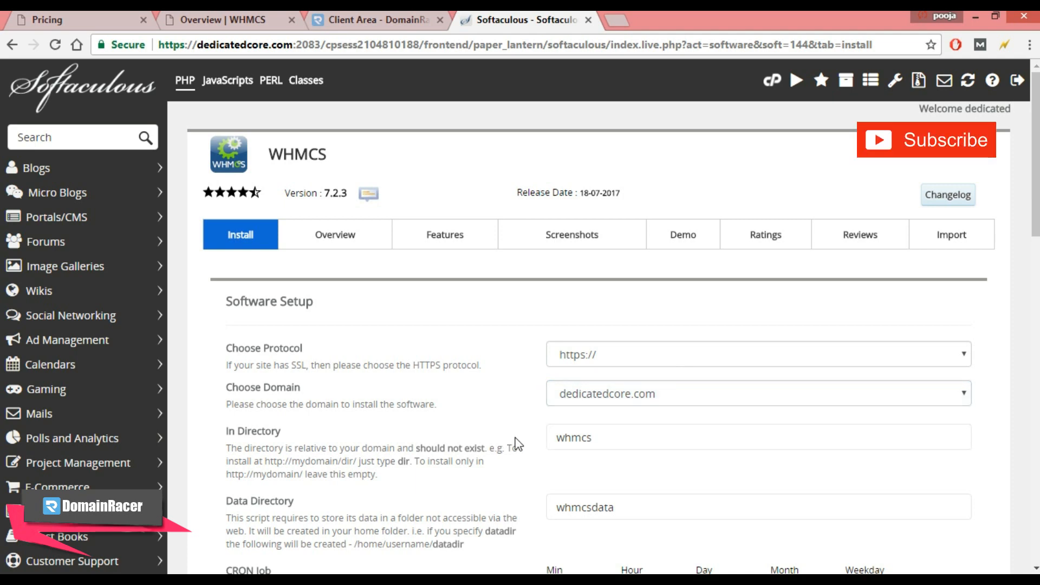
Step: Clear the install subfolder to install at root and edit the cron minute and hour to *
click(730, 436)
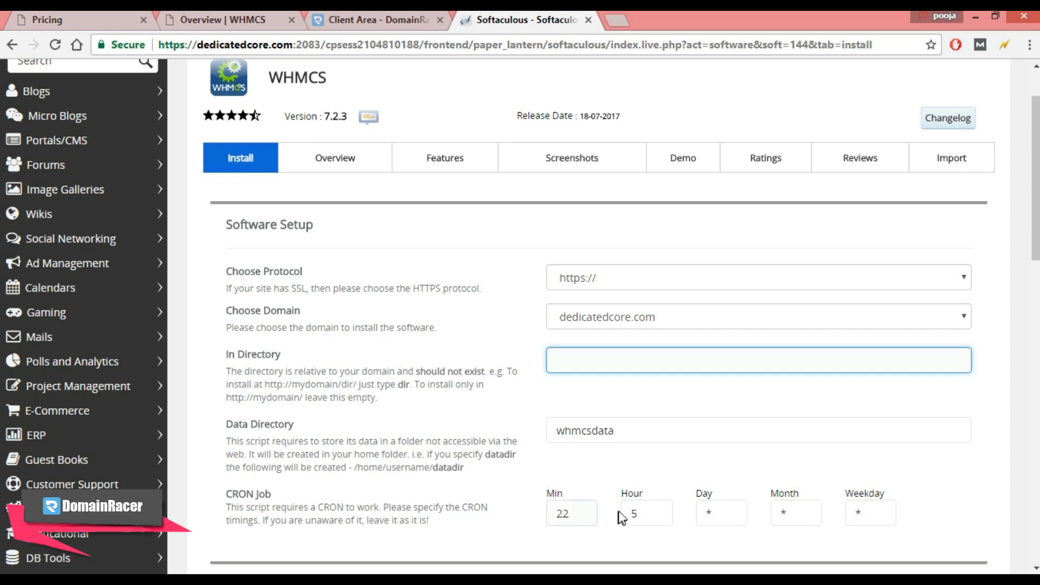
click(570, 512)
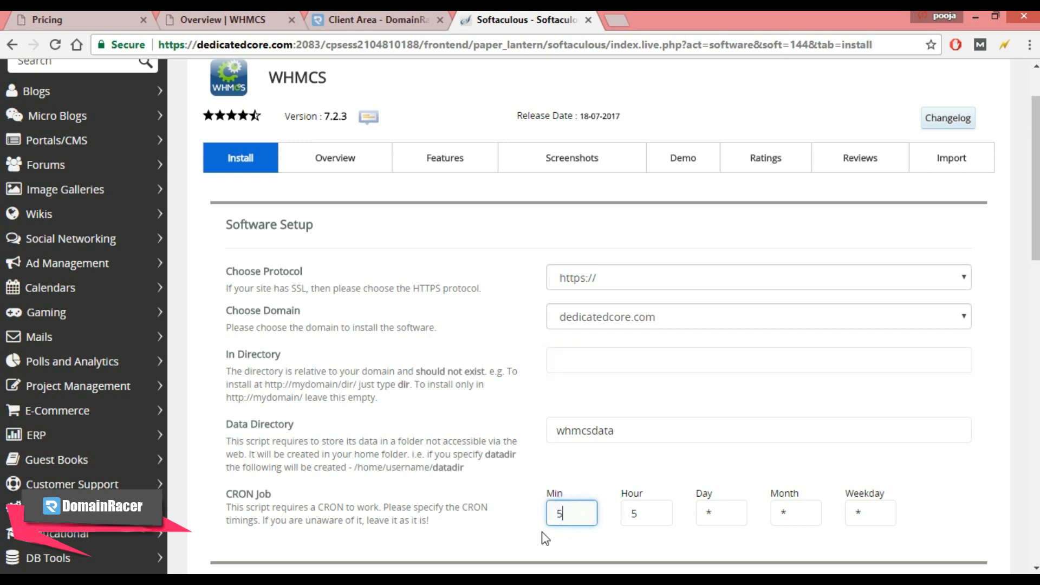
click(646, 511)
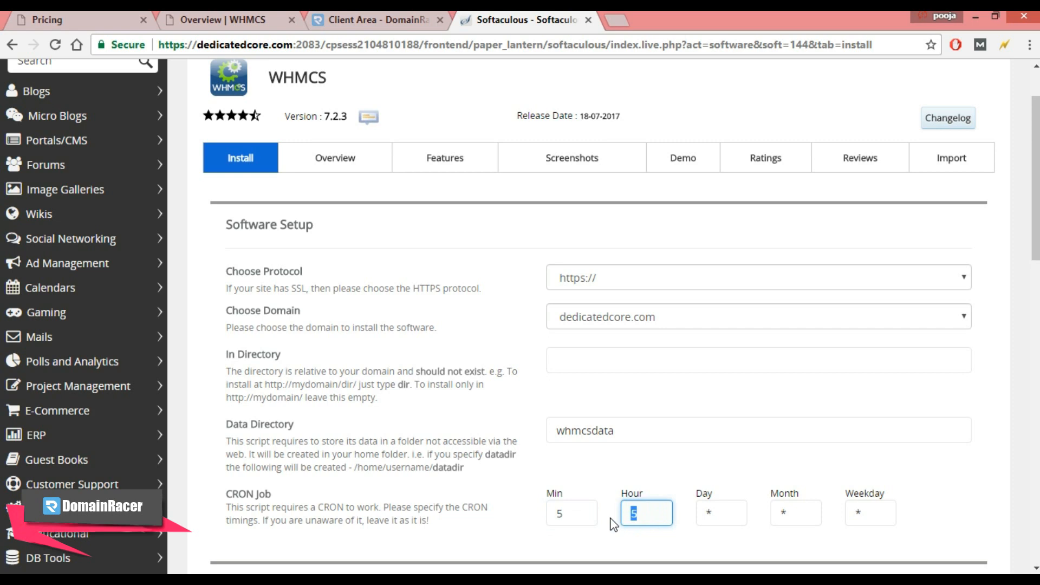
text(*)
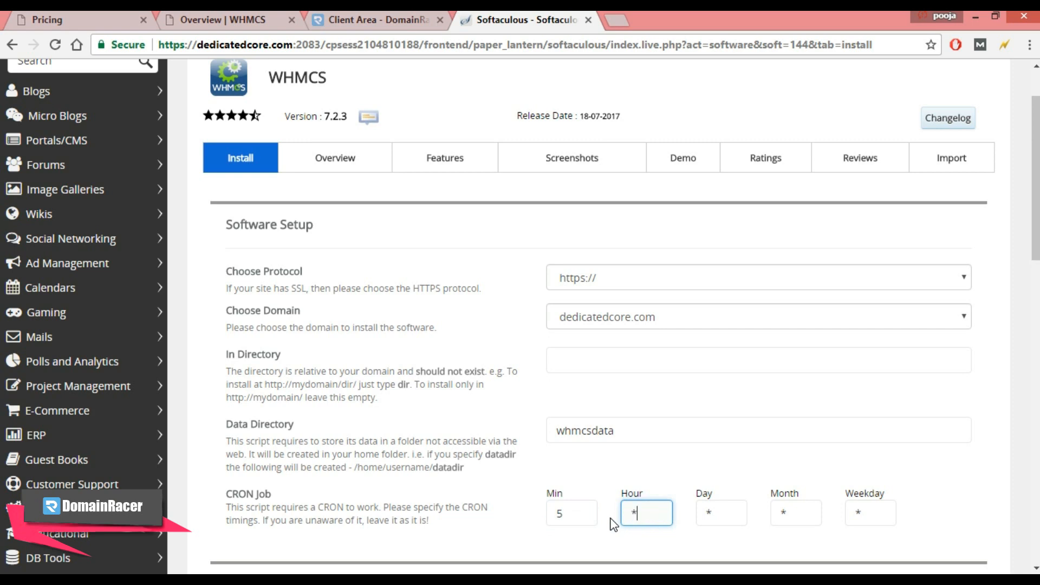
Step: Enter company name Dedicatedcore and admin folder xcpanel159, then fetch the license key page
scroll(down, 3)
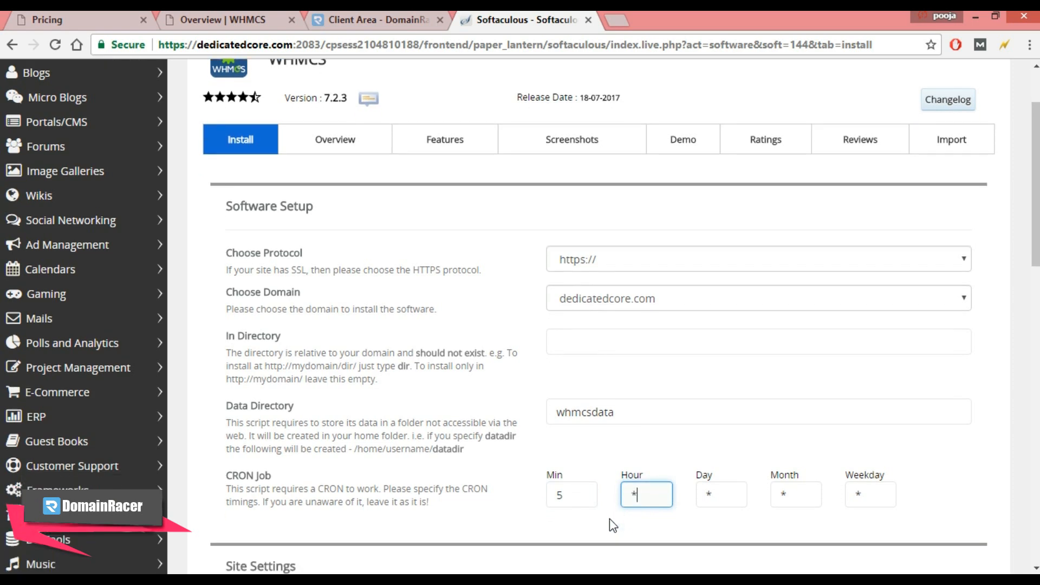
scroll(down, 3)
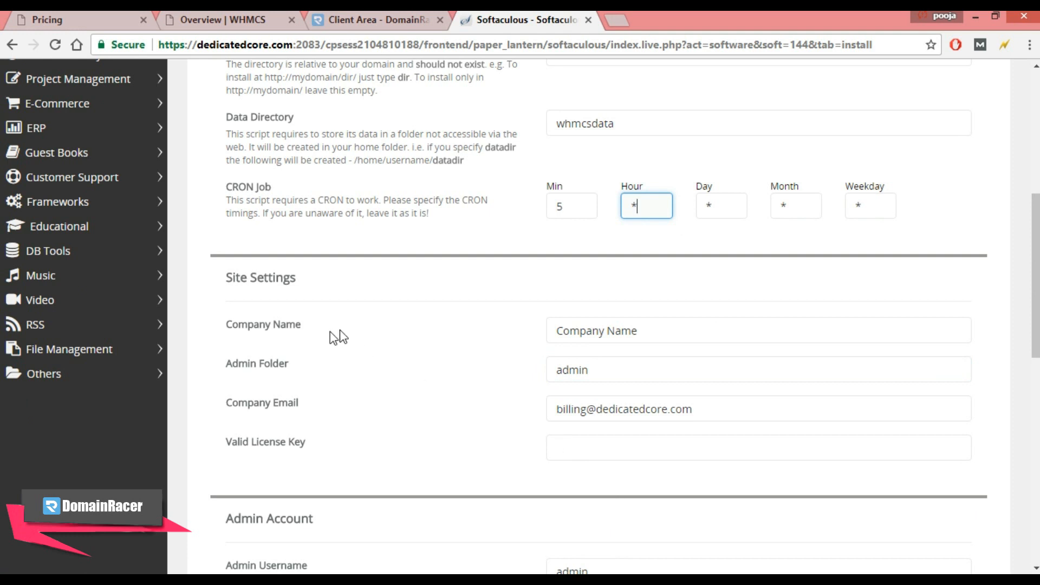
double_click(594, 331)
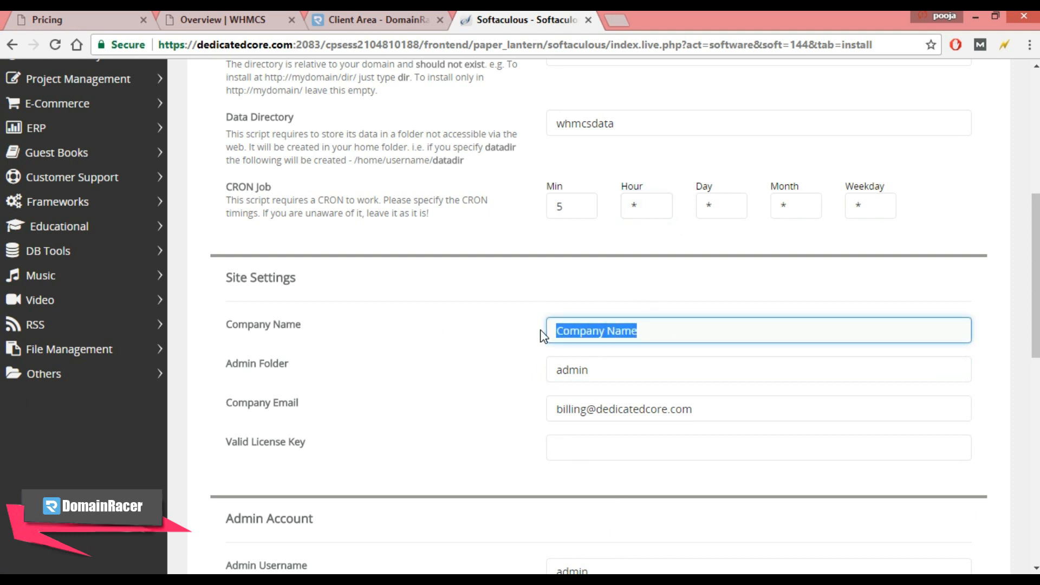
text(Dedicatedcore)
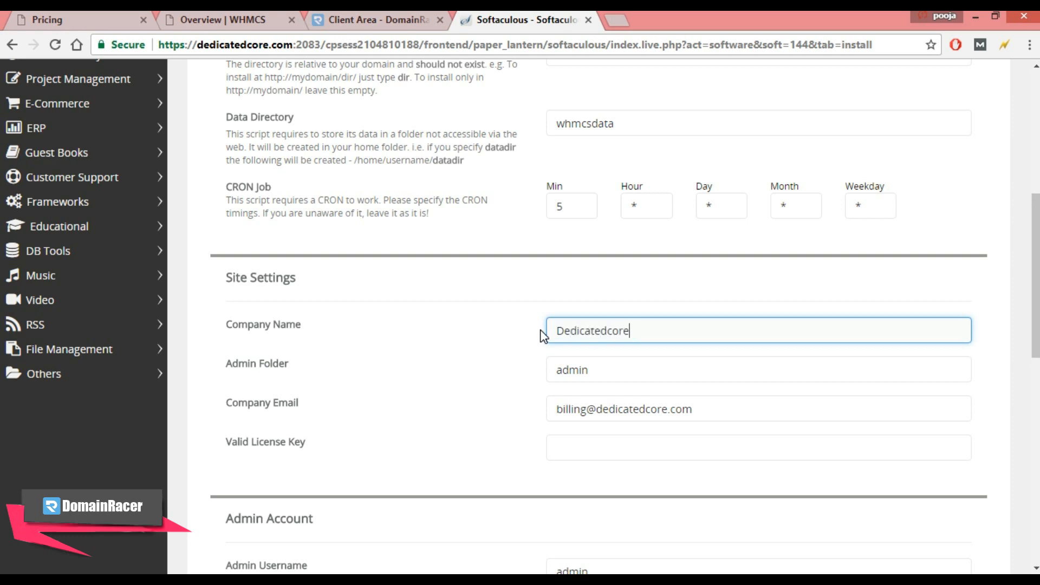
scroll(down, 3)
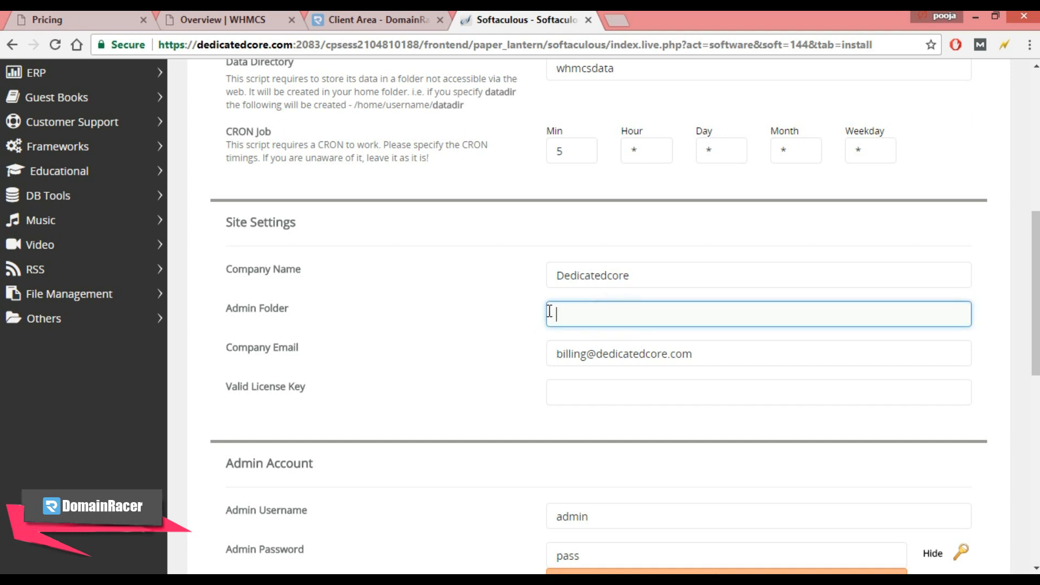
text(xcpanel159)
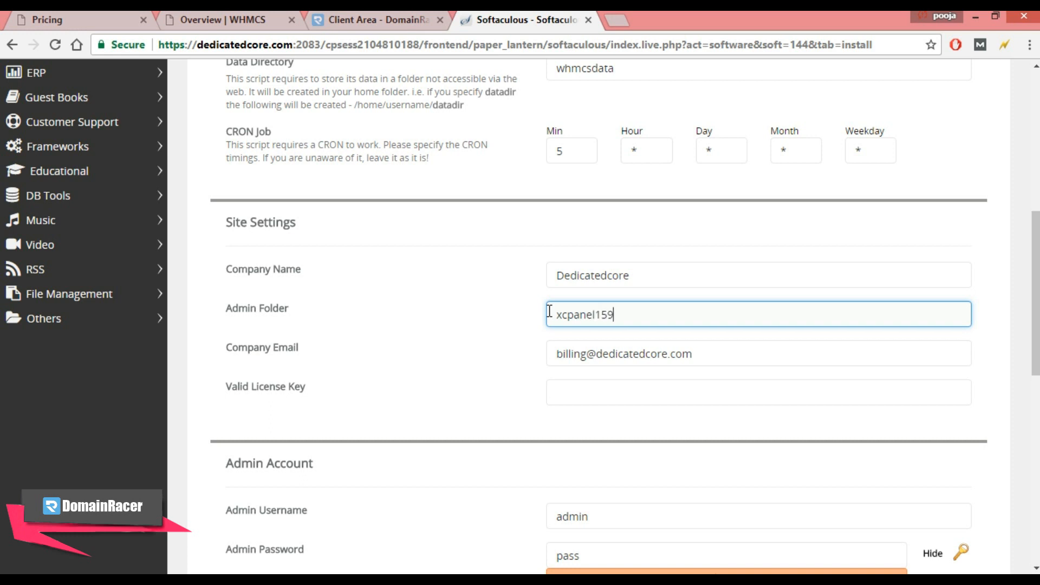
mouse_move(523, 314)
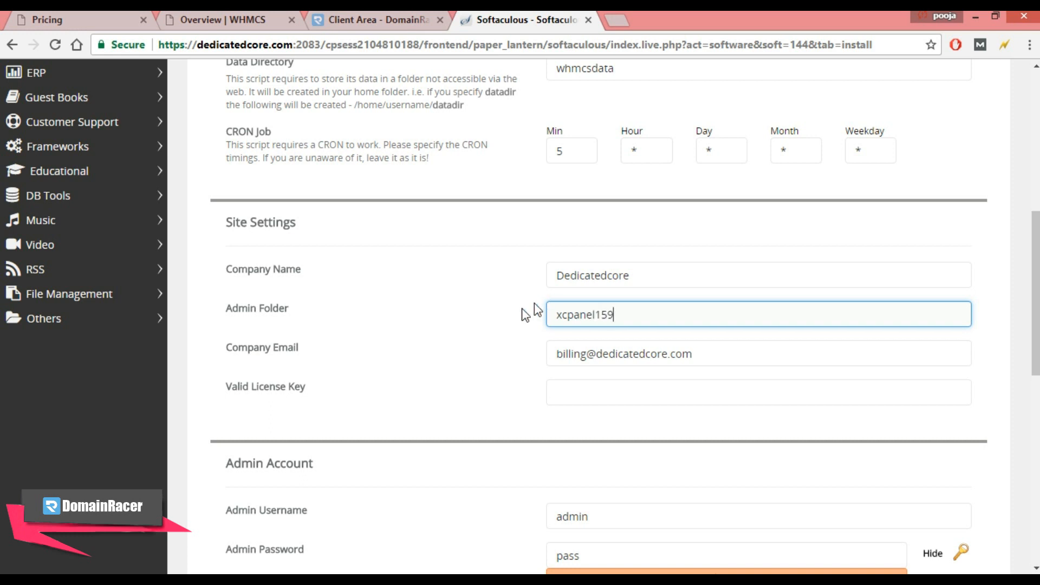
mouse_move(445, 400)
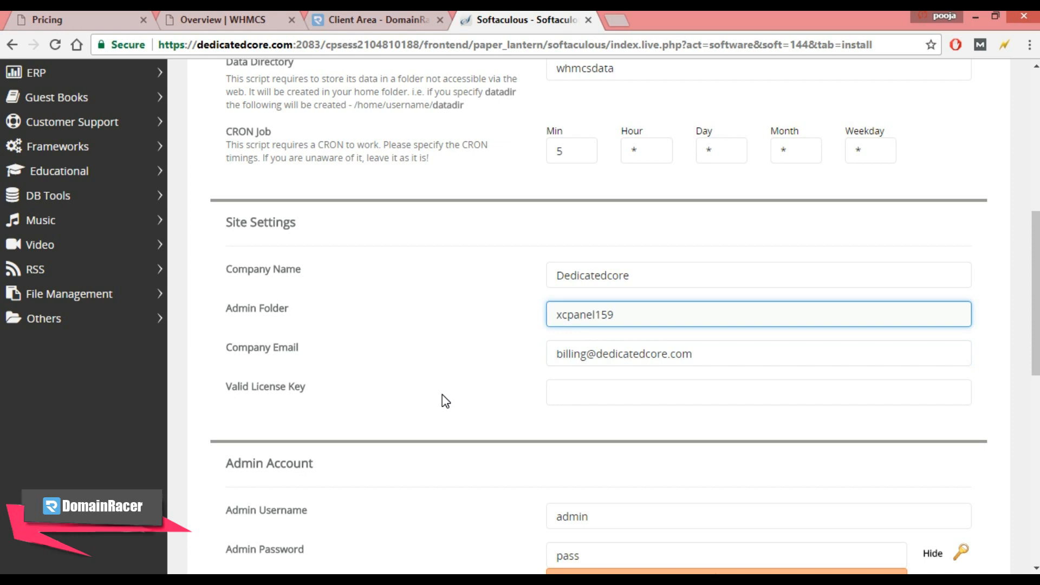
click(757, 392)
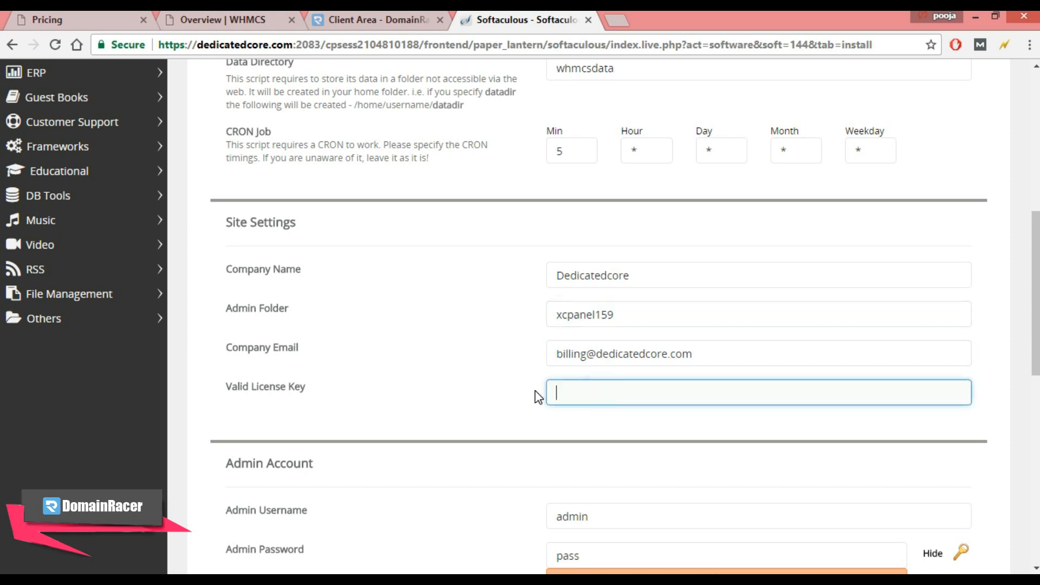
mouse_move(271, 122)
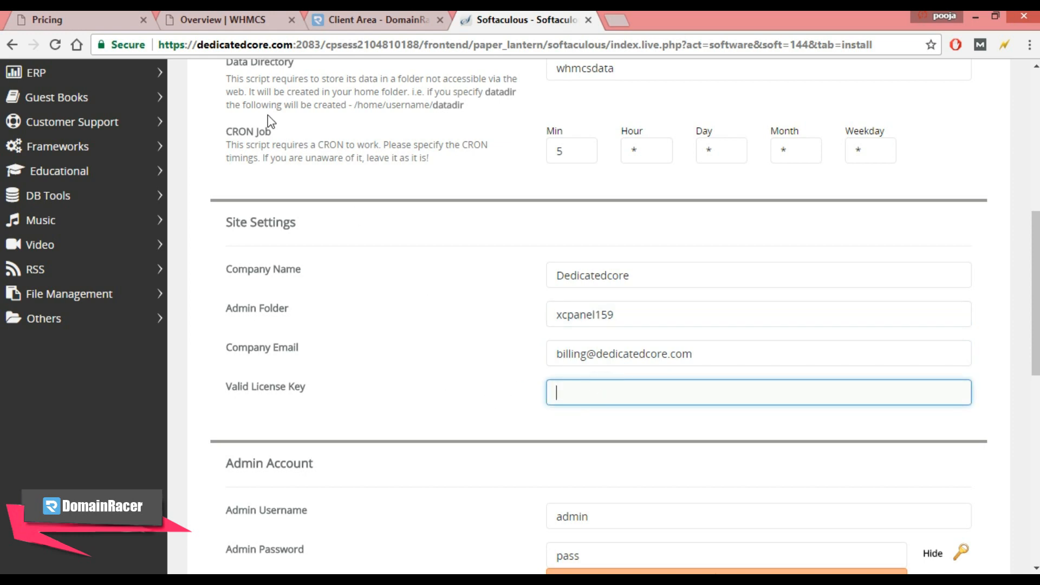
click(226, 20)
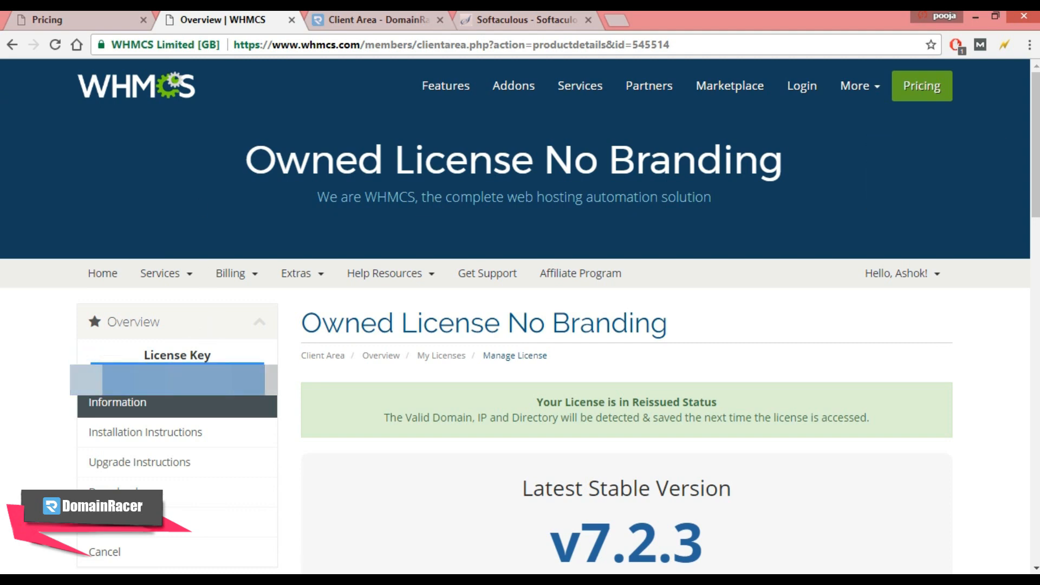
Step: Paste the Owned license key into Softaculous's Valid License Key field
click(523, 20)
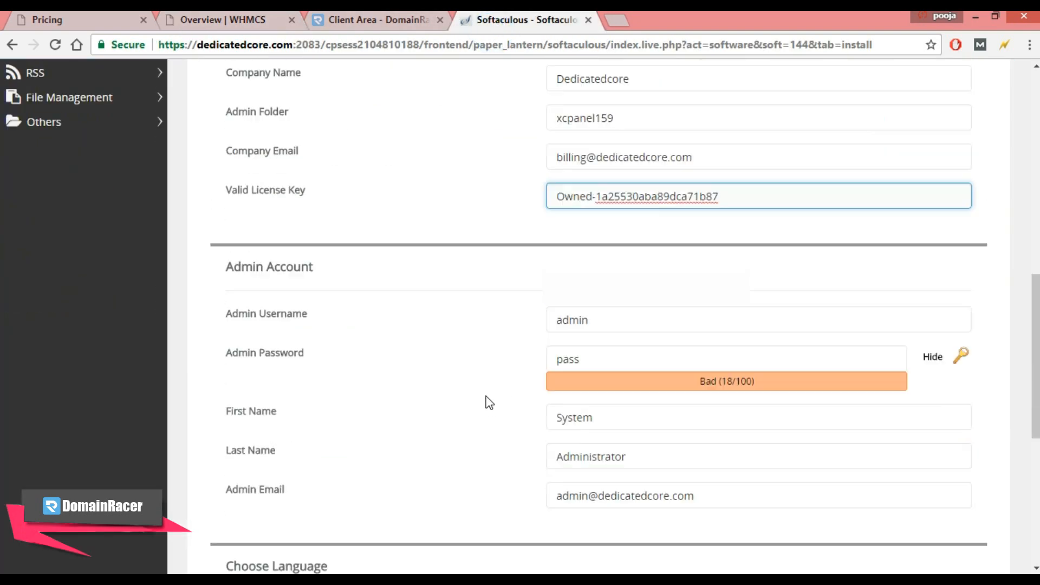
Step: Replace the default admin username with johndemo and set a strong admin password
scroll(down, 3)
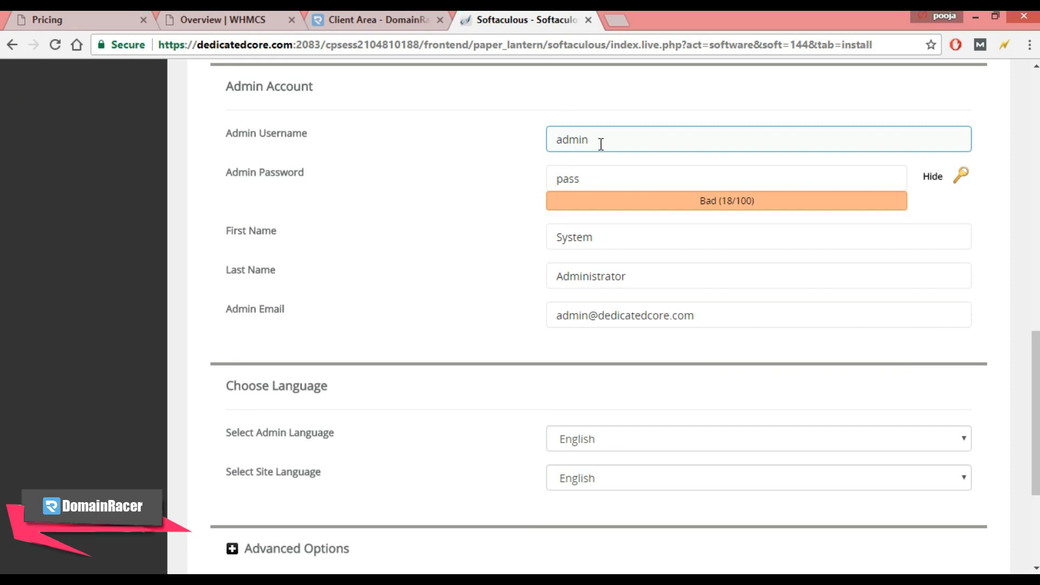
double_click(572, 139)
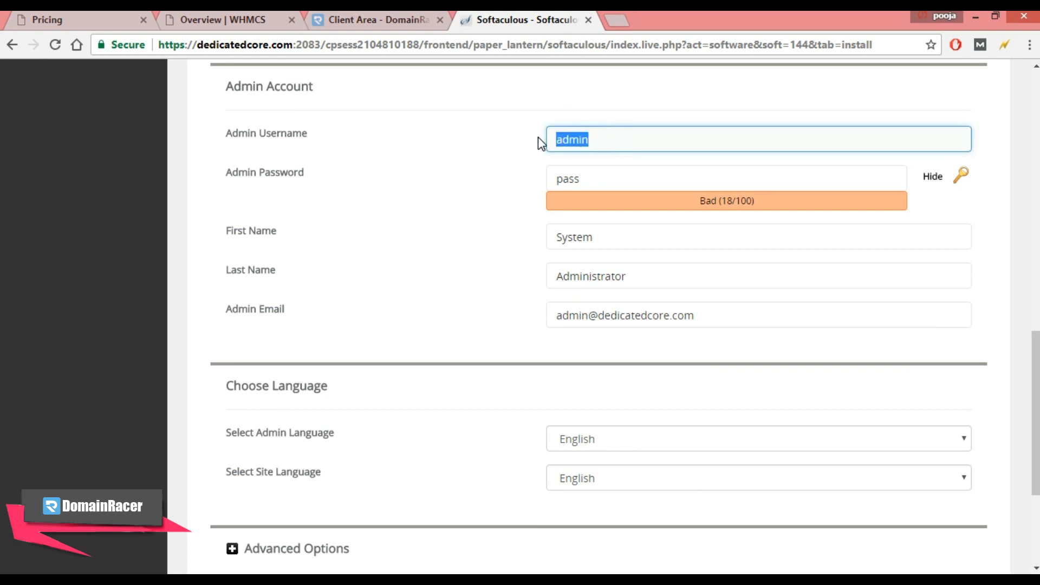
click(788, 182)
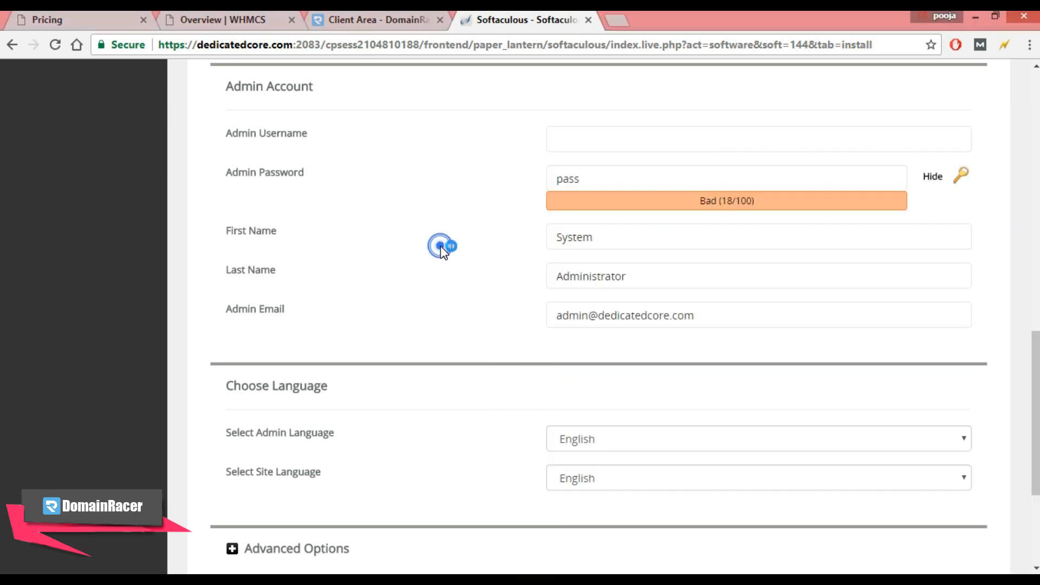
click(758, 139)
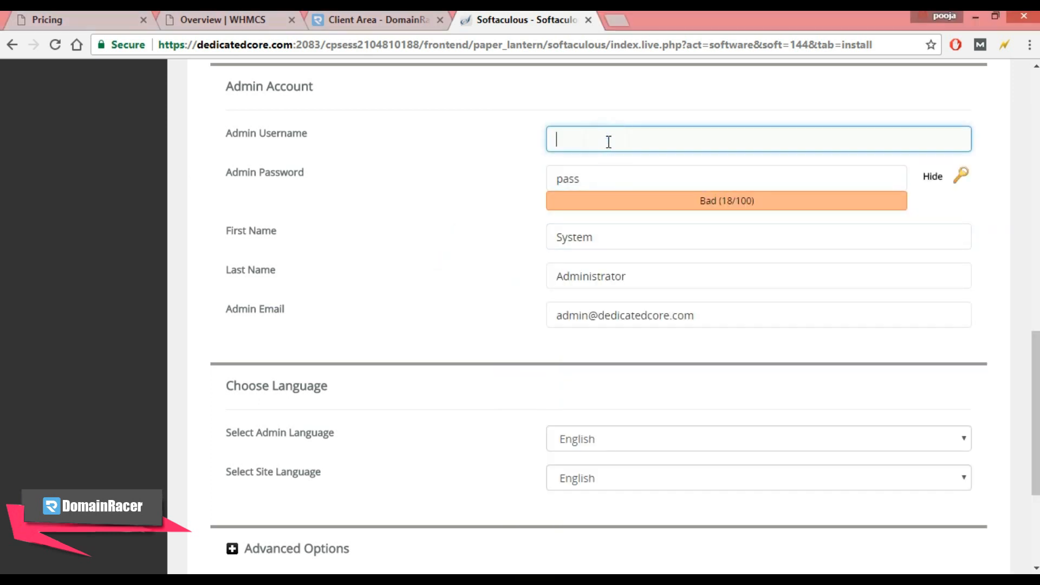
text(johndemo)
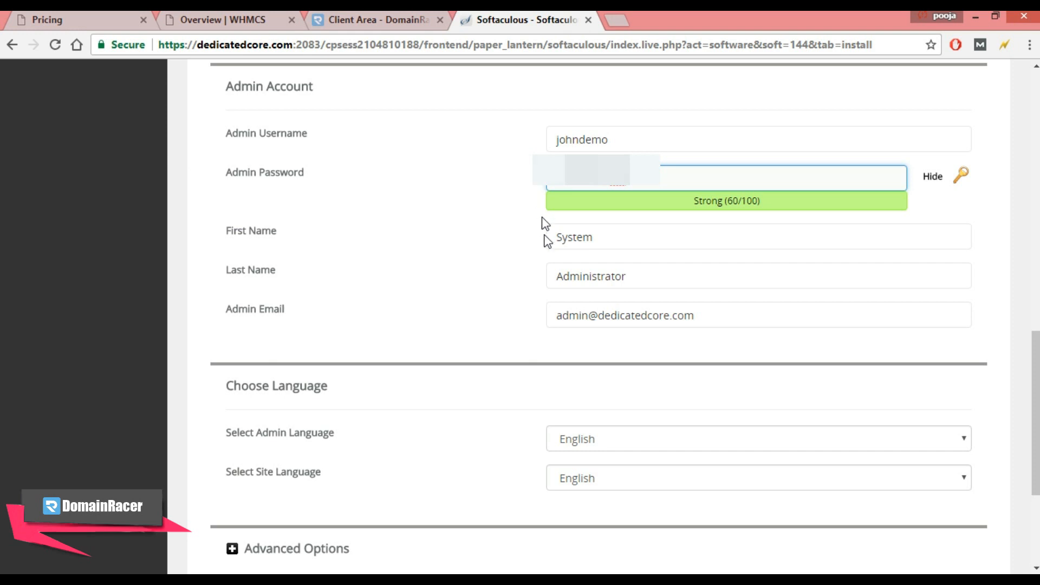
mouse_move(522, 259)
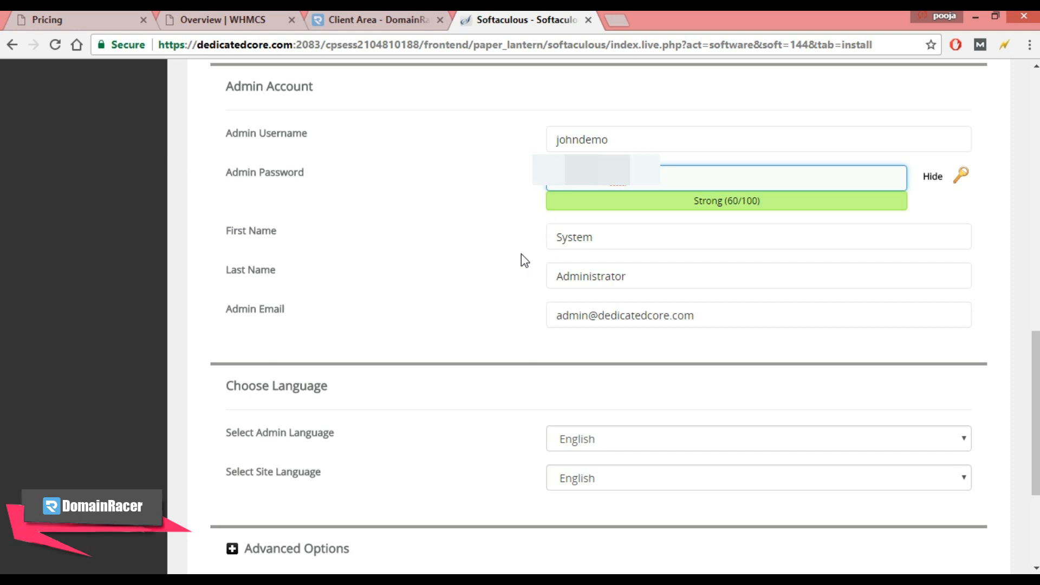
mouse_move(541, 297)
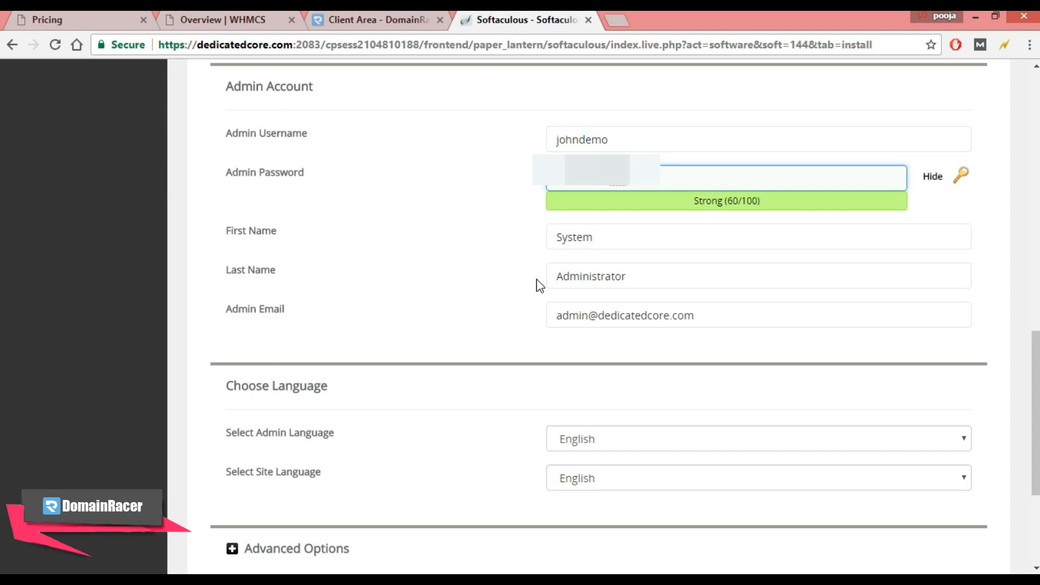
scroll(down, 3)
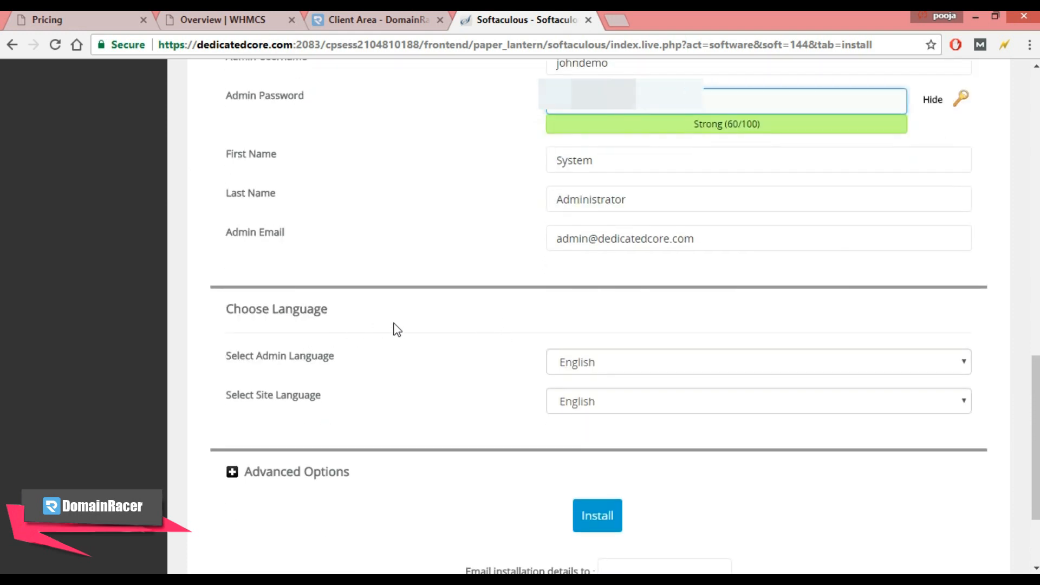
Step: Pick the admin panel language and install WHMCS on dedicatedcore.com
click(757, 361)
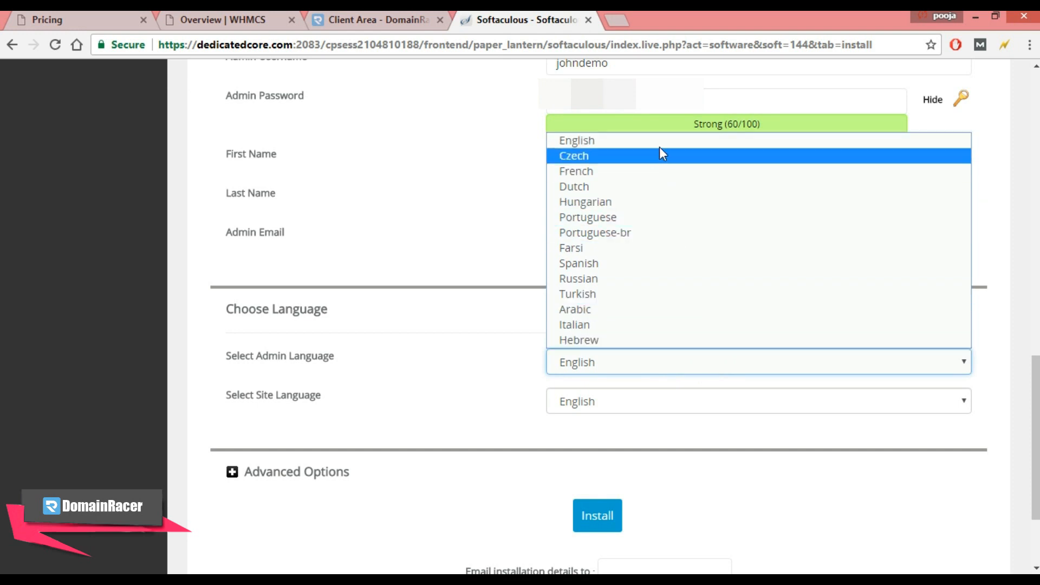
click(576, 140)
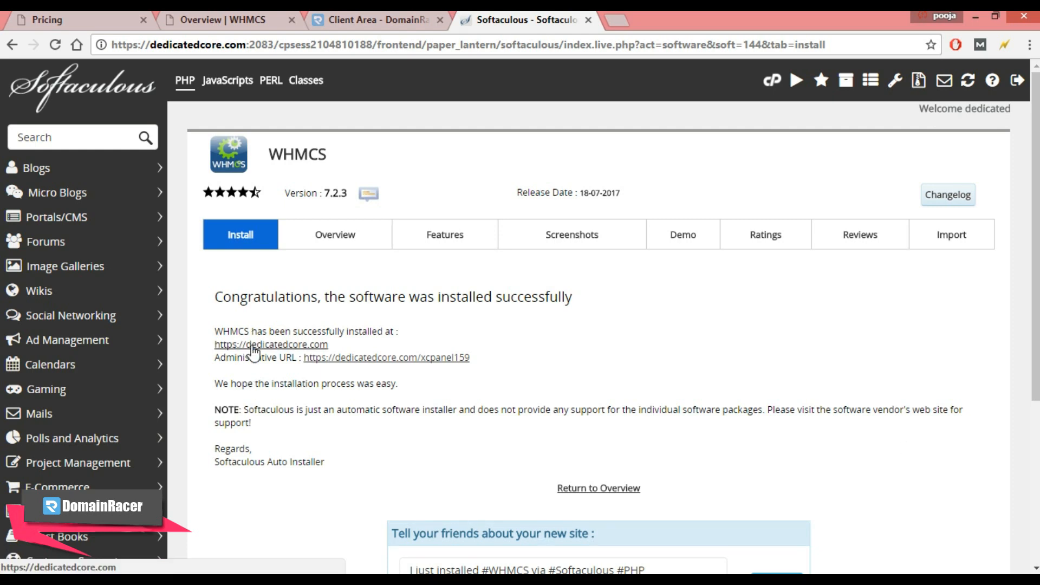
mouse_move(273, 349)
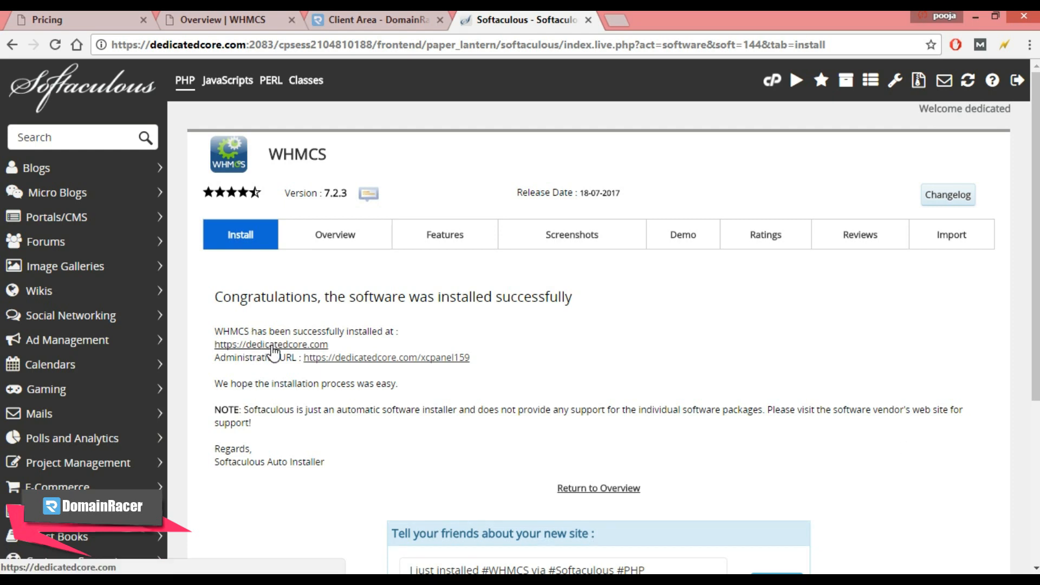
mouse_move(366, 369)
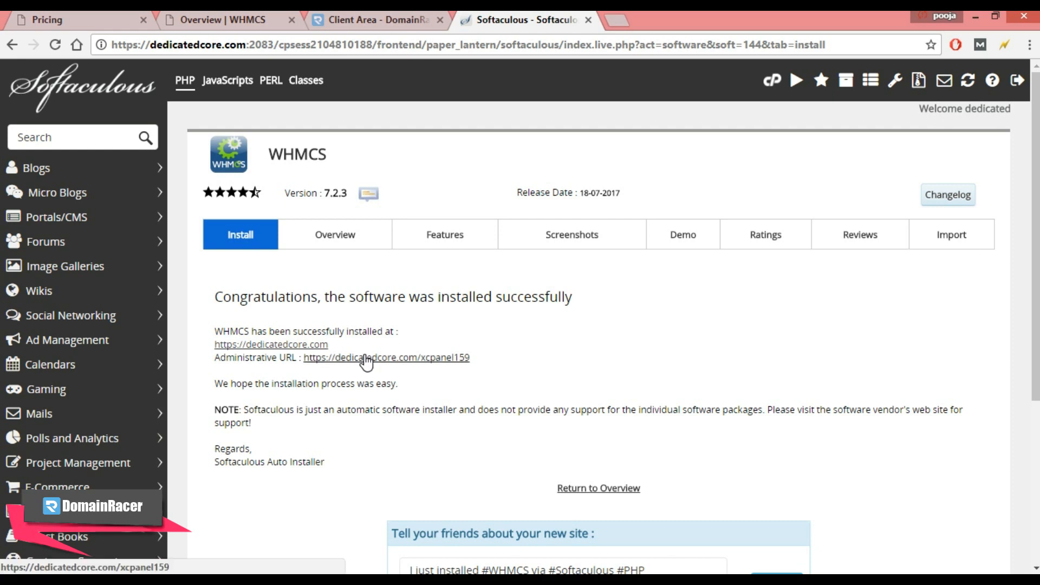
Step: Open the dedicatedcore.com client portal and scroll through its domain search and welcome post
click(386, 357)
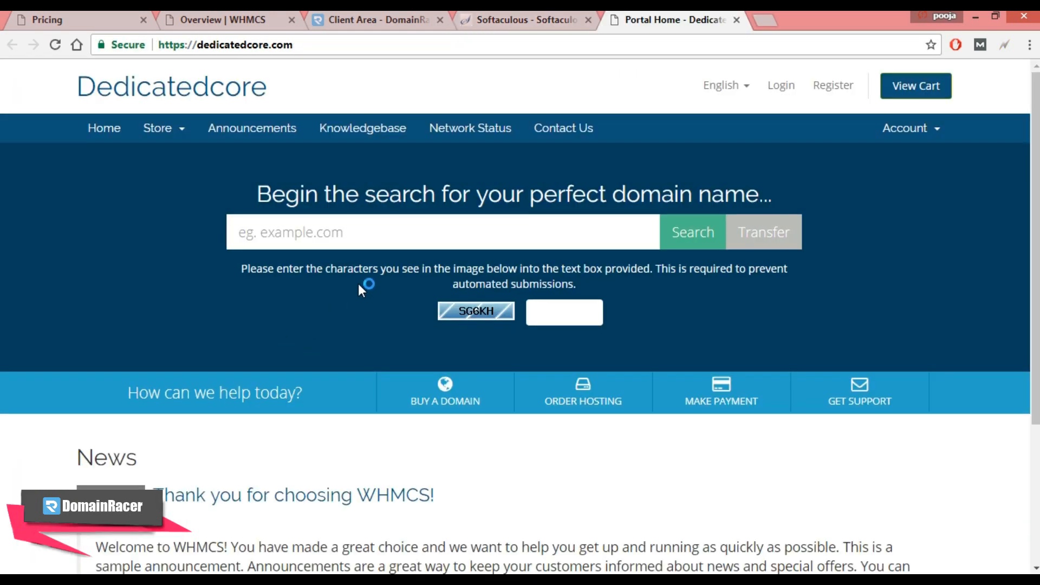
scroll(down, 3)
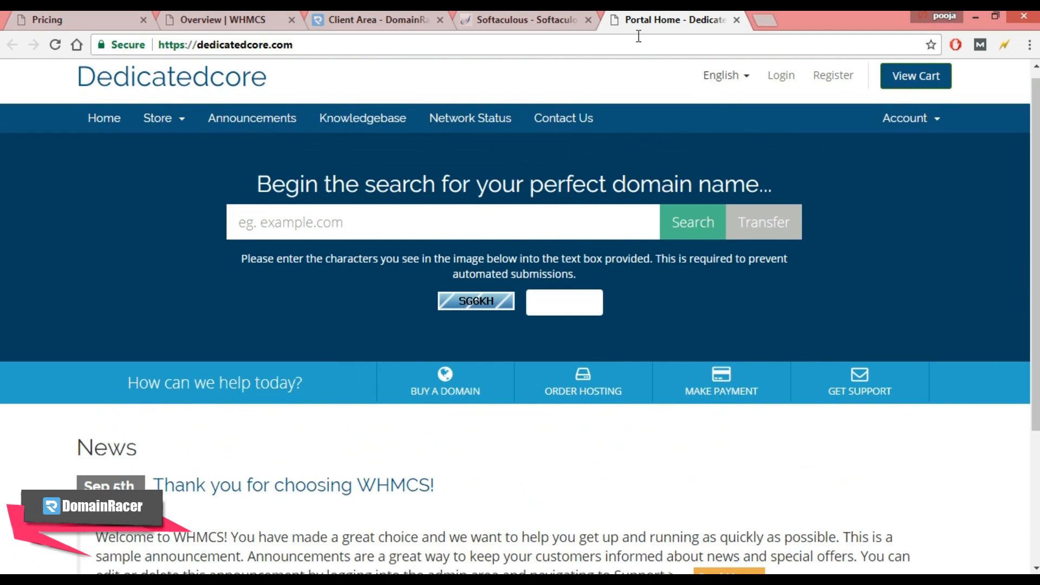
Step: Open the WHMCS Administrative URL and log in as johndemo with the saved credentials
click(523, 20)
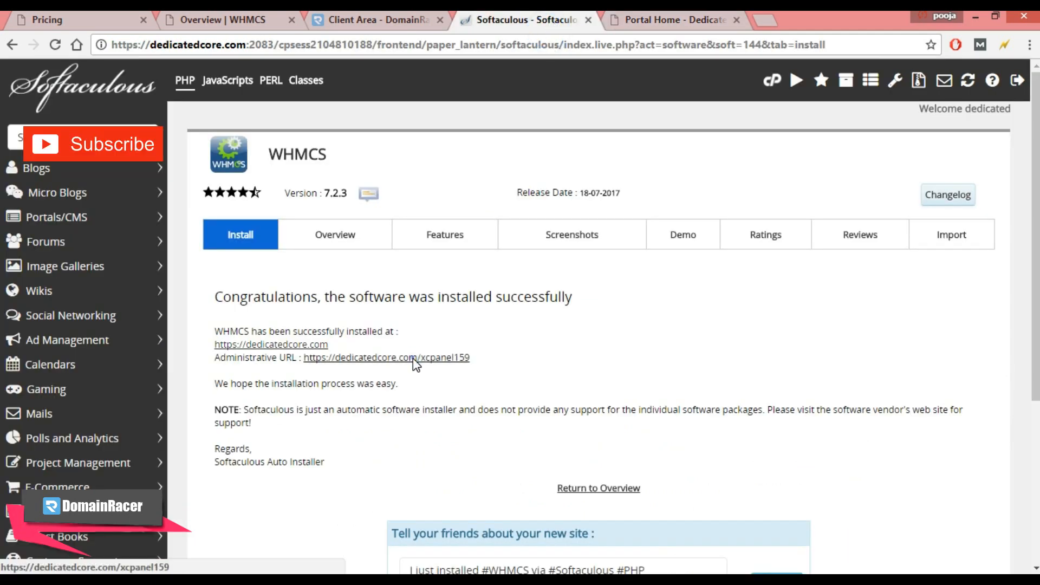
click(387, 358)
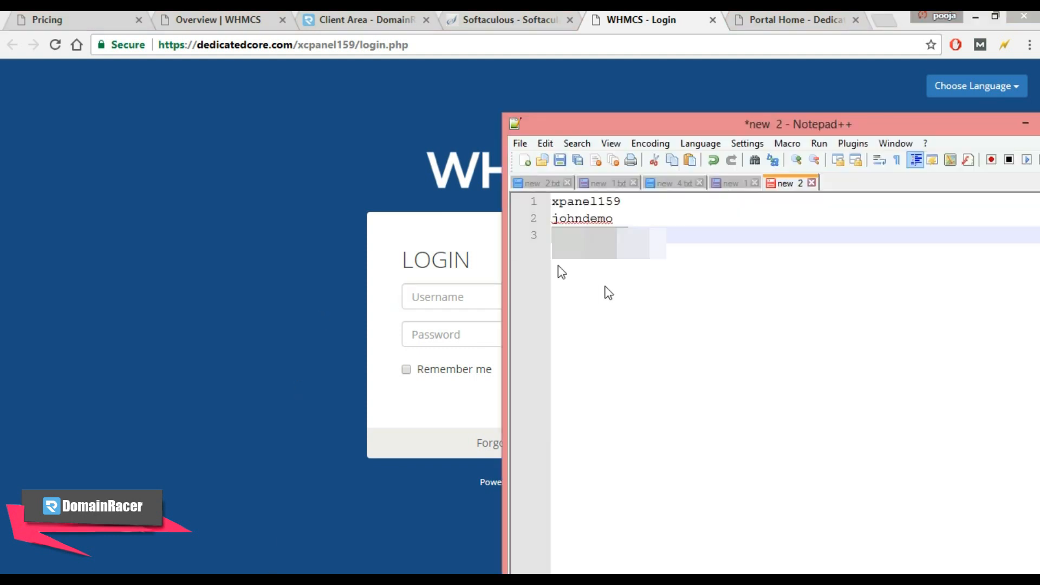
double_click(581, 219)
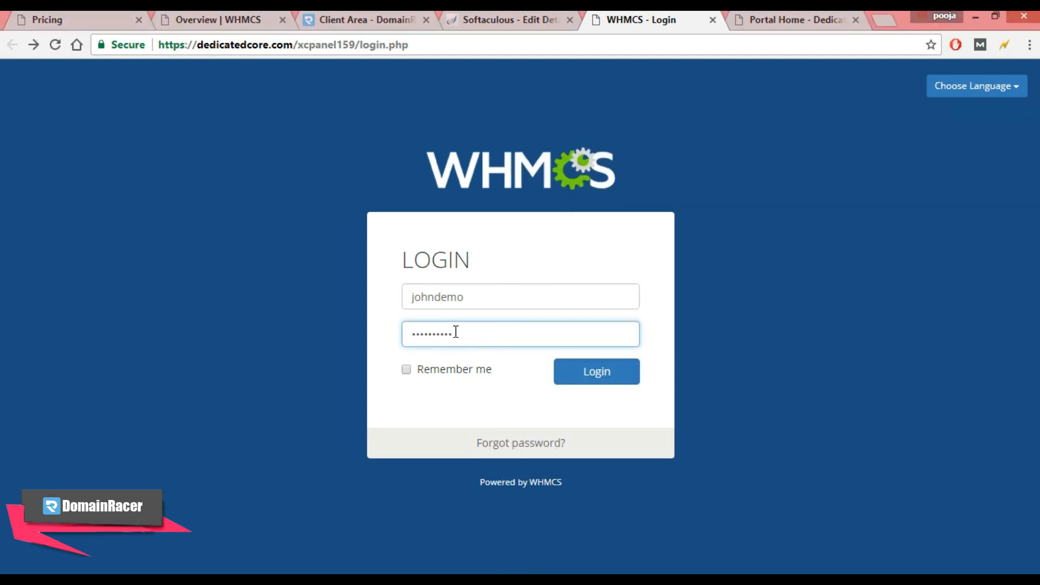
click(595, 370)
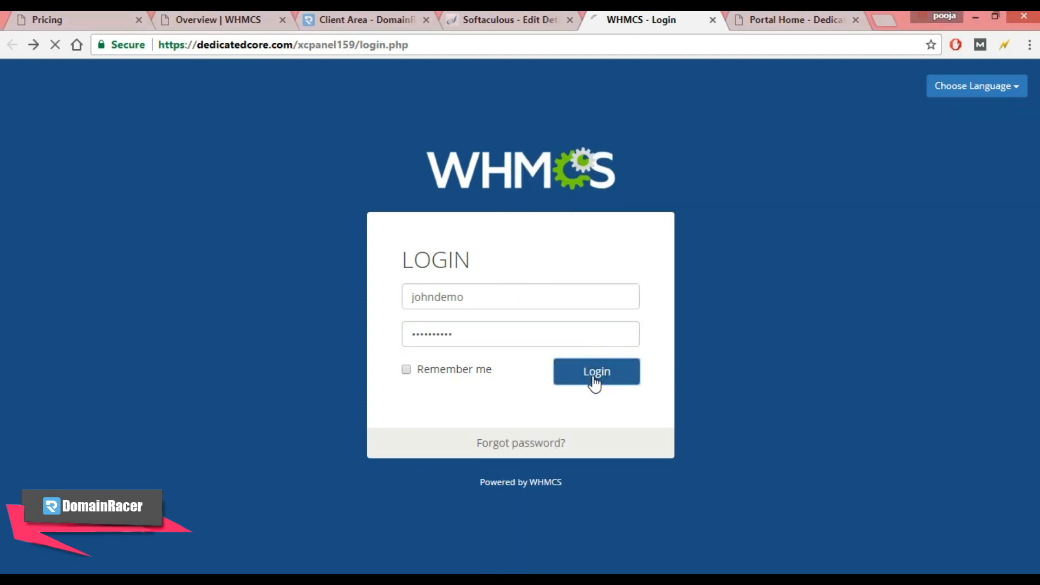
click(595, 371)
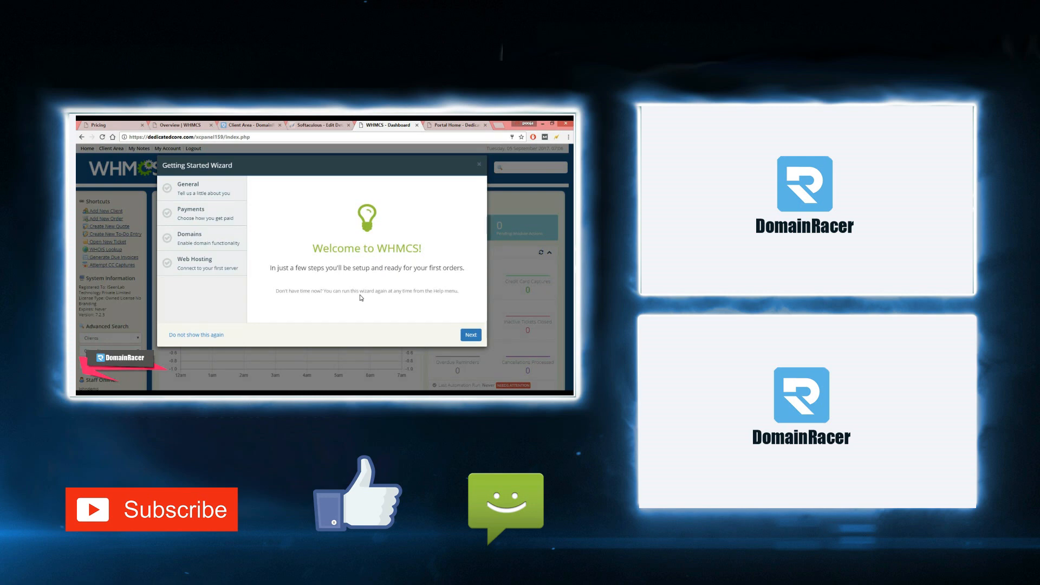